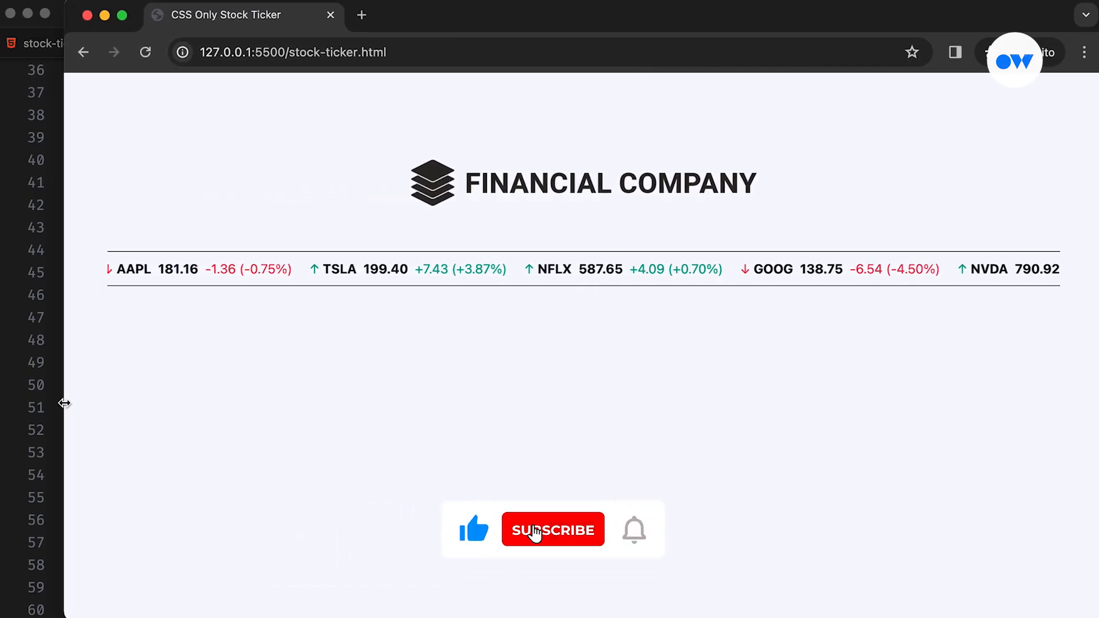
# Step: Add a ul of eight li items, each with span.company, span.price and span.change, inside div.stock-ticker
pyautogui.click(552, 529)
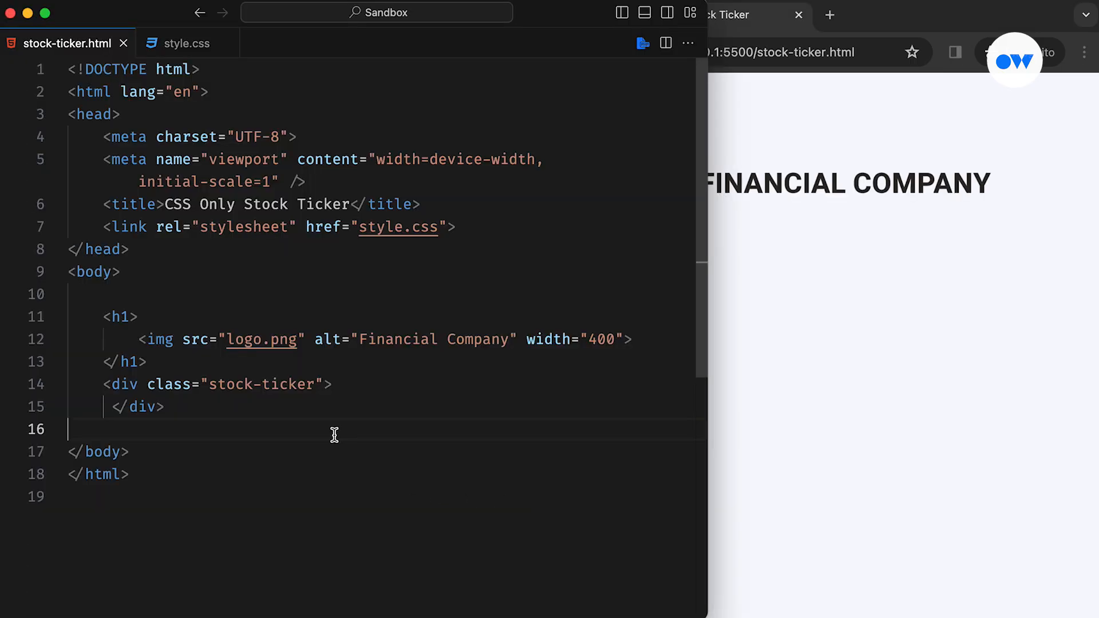
pyautogui.doubleClick(122, 316)
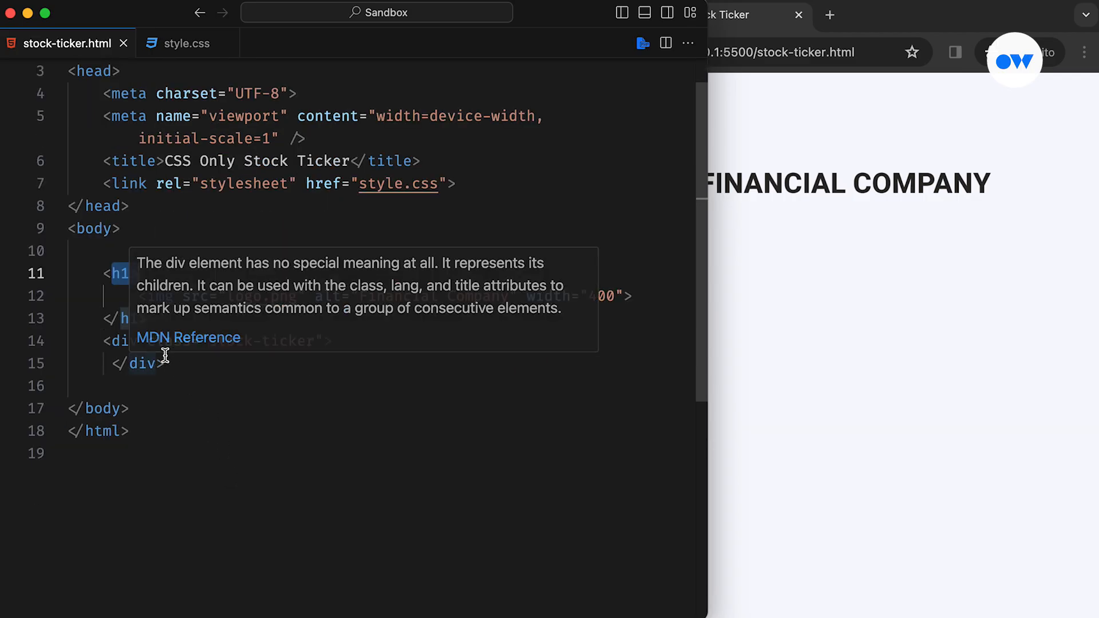
pyautogui.doubleClick(262, 342)
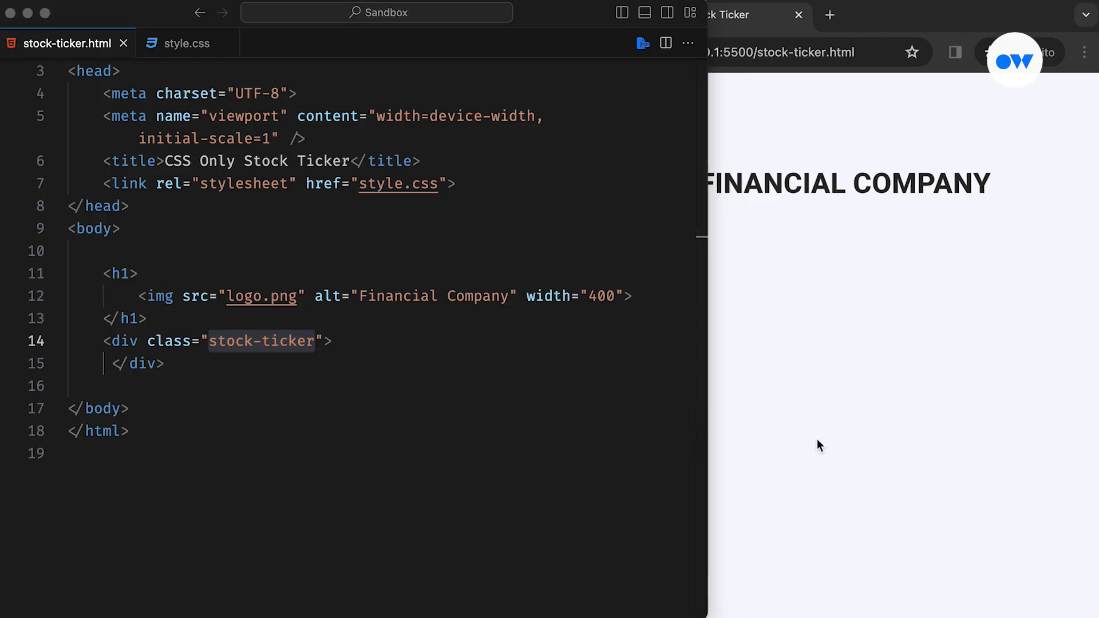
pyautogui.write('</ul>')
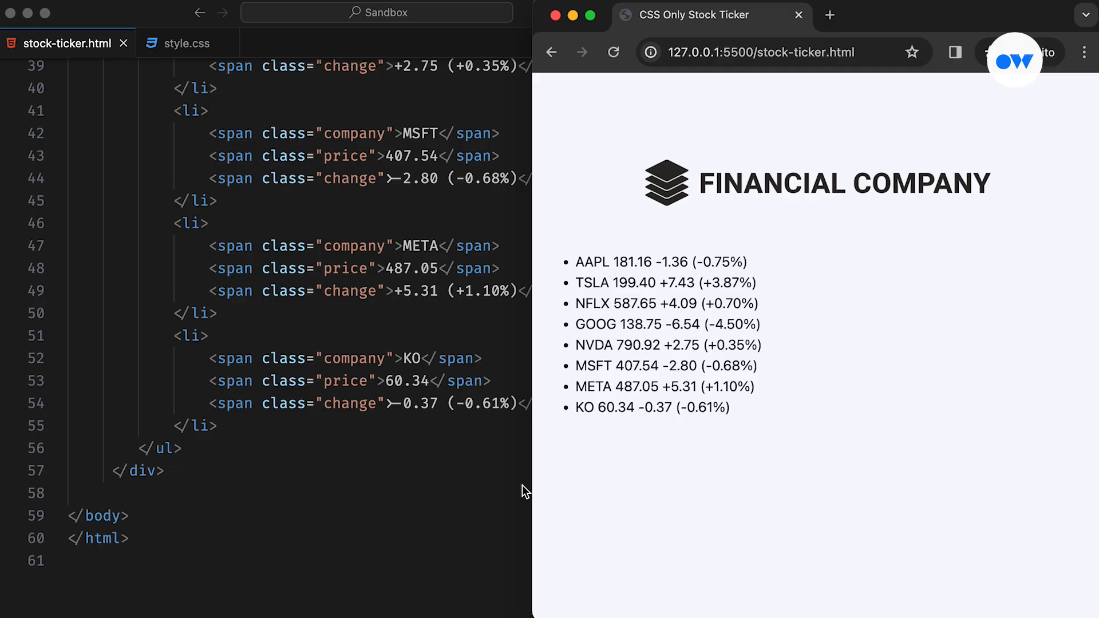
pyautogui.click(187, 43)
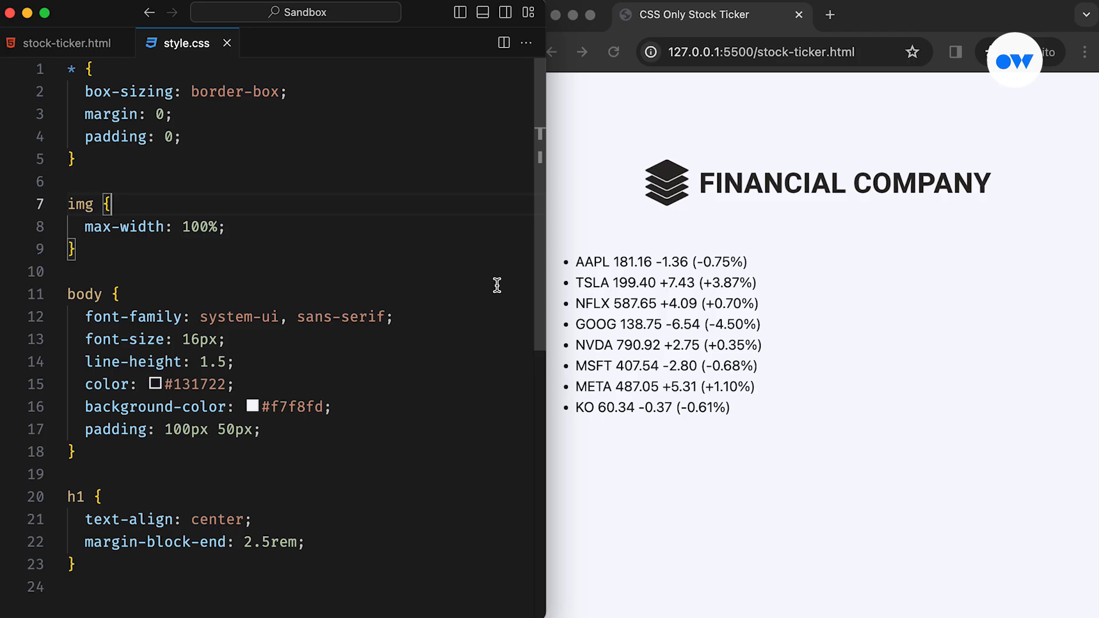
pyautogui.moveTo(542, 217)
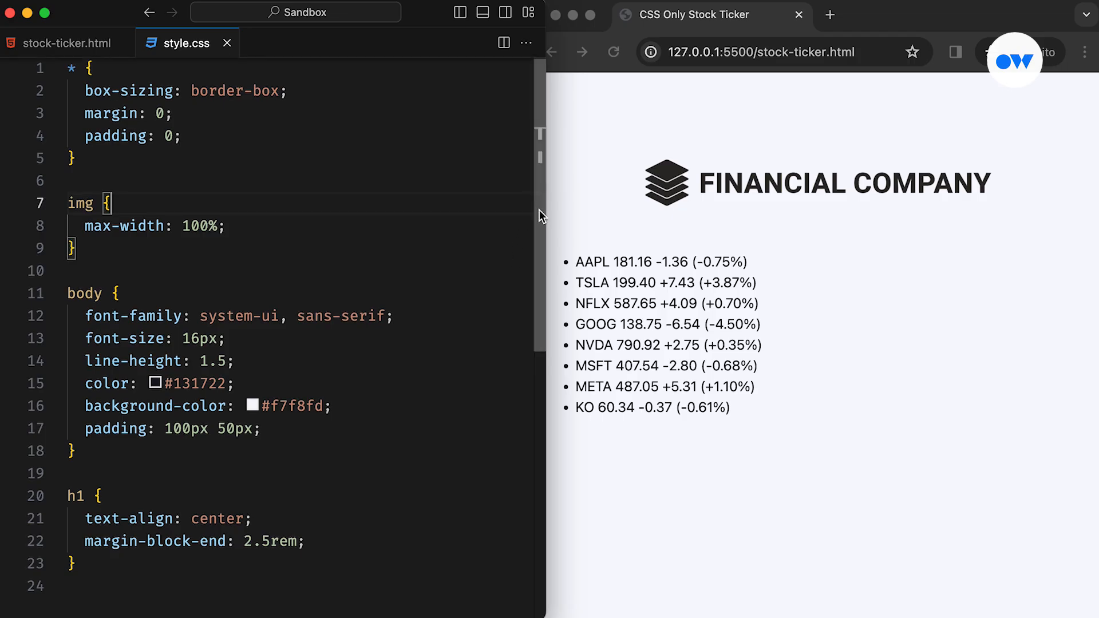
# Step: Add a .stock-ticker rule: font-size 15px, padding-block 8px, border-block 1px solid
pyautogui.scroll(-3)
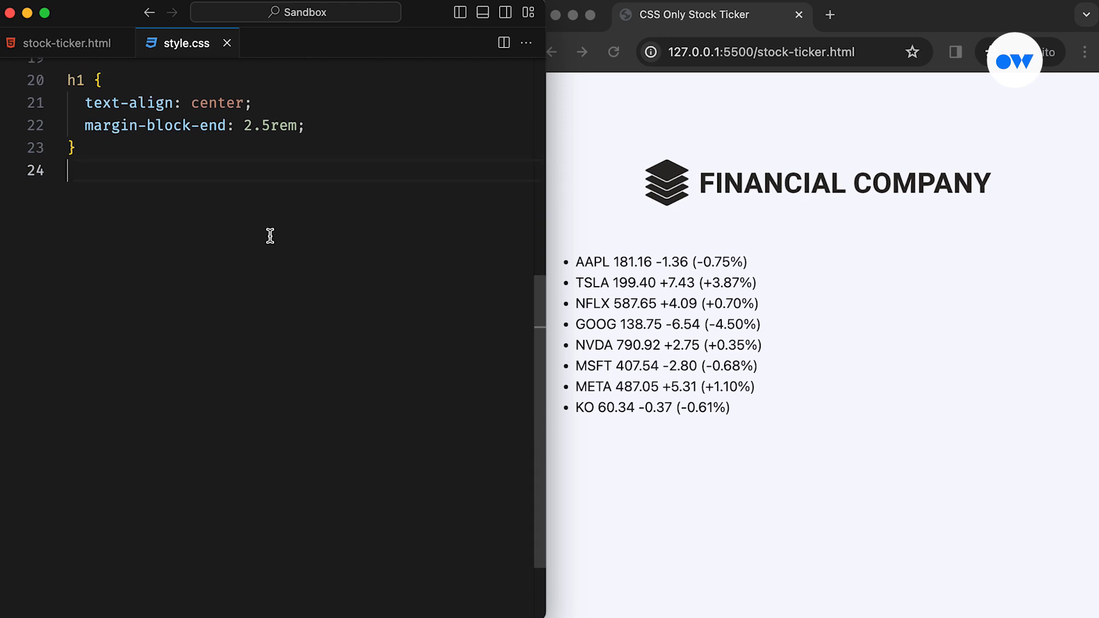
pyautogui.write('.stock-ticker {')
pyautogui.write('font-size: 15')
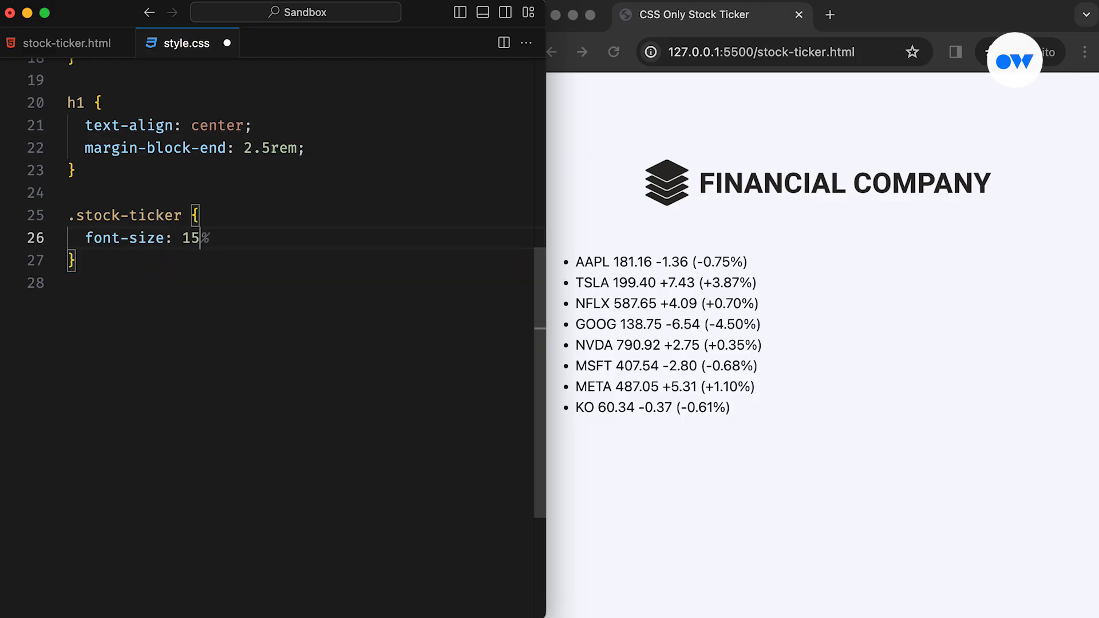
pyautogui.write('px;')
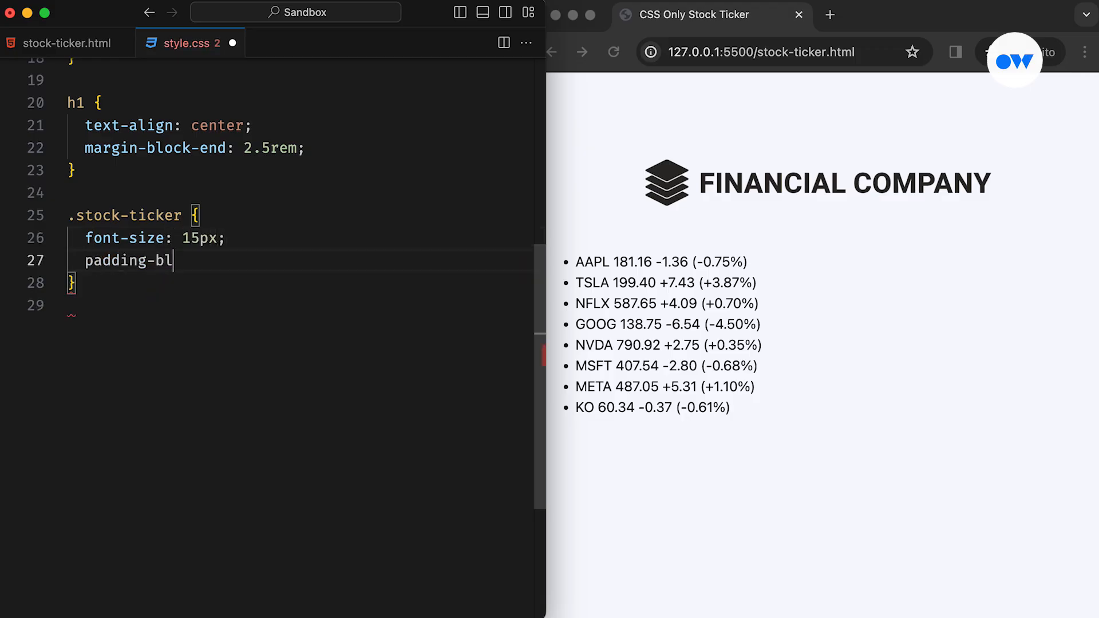
pyautogui.write('ock: 8px;')
pyautogui.write('border-')
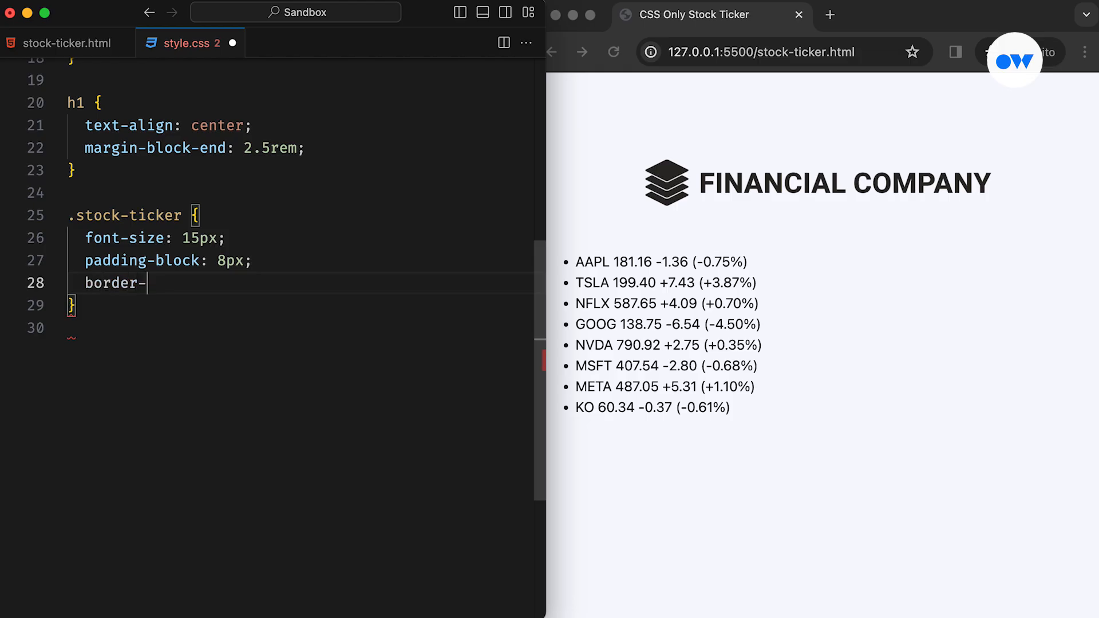
pyautogui.write('block: 1px;')
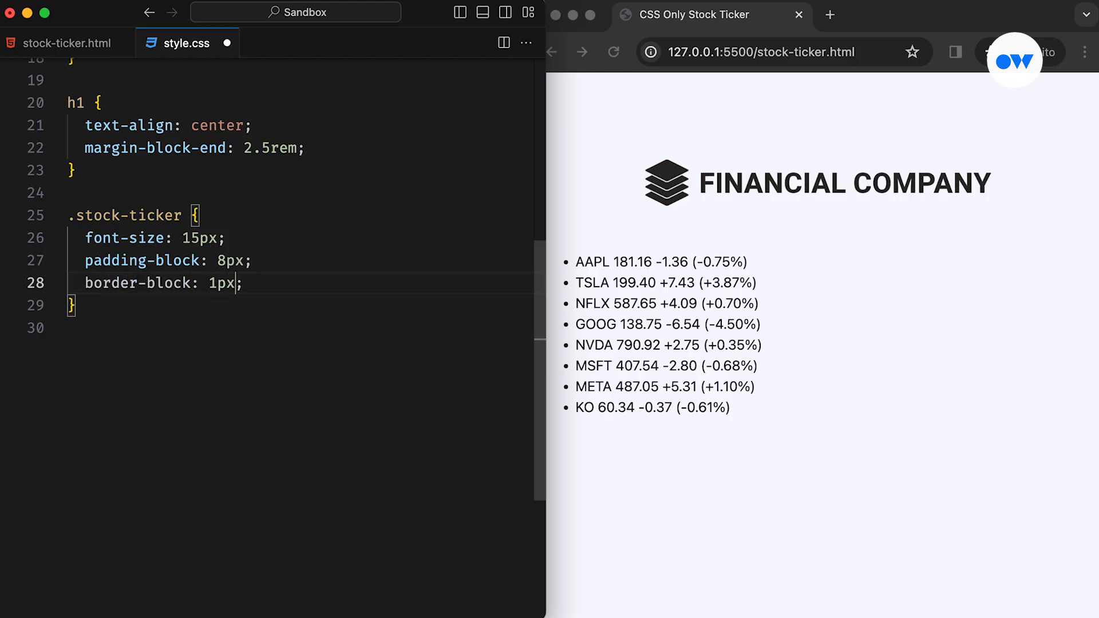
pyautogui.write('solid')
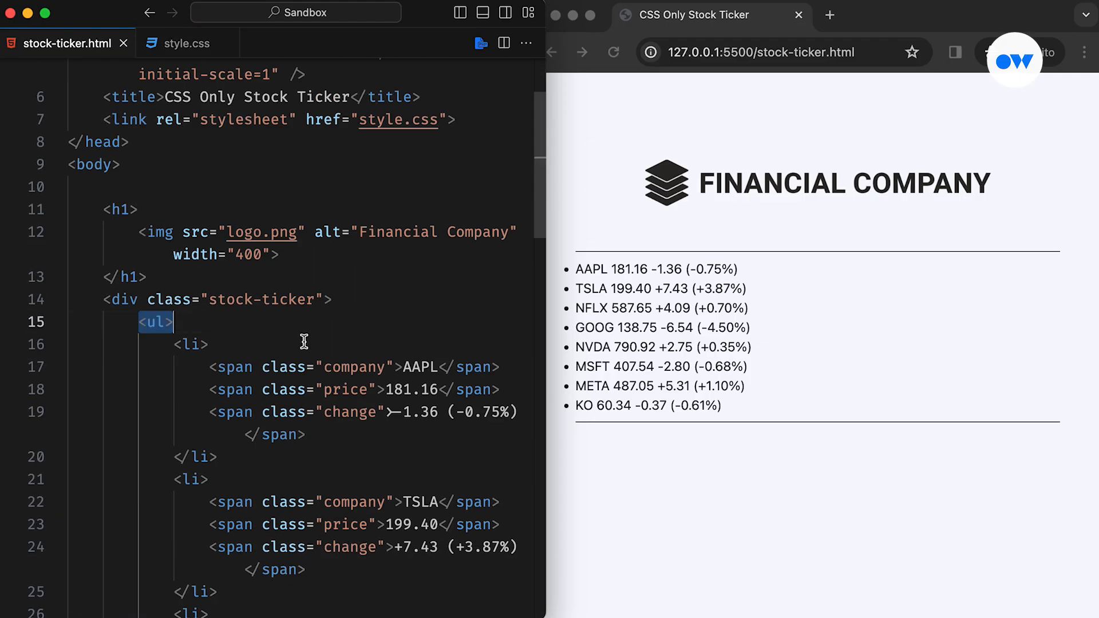
# Step: Add a .stock-ticker ul rule: list-style none, display flex, justify-content space-between, gap 2rem
pyautogui.click(186, 42)
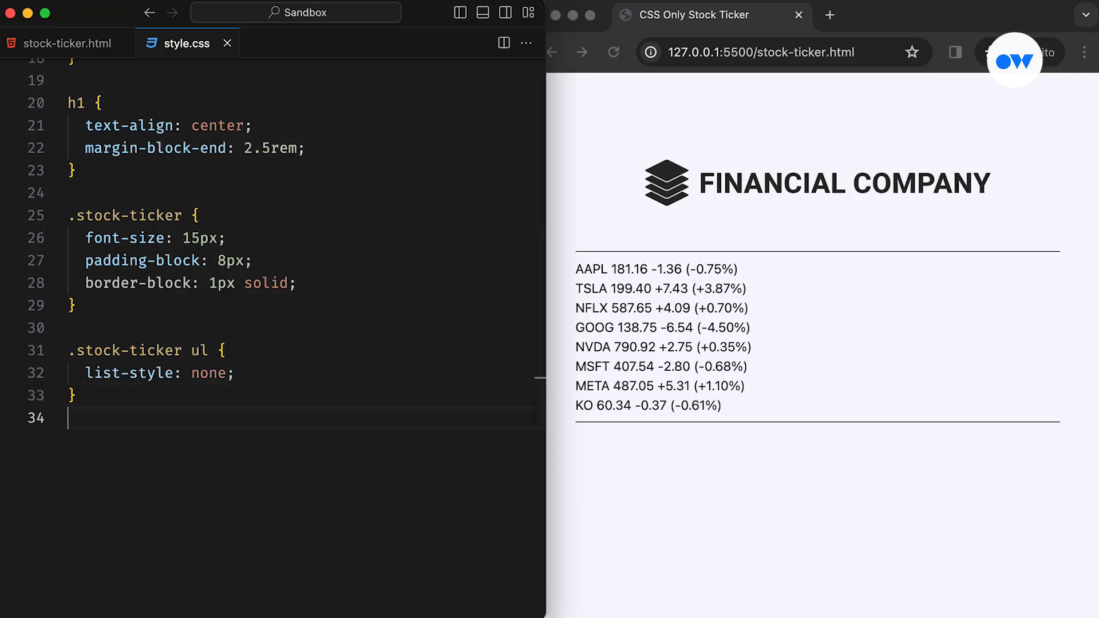
pyautogui.write('display: flex;')
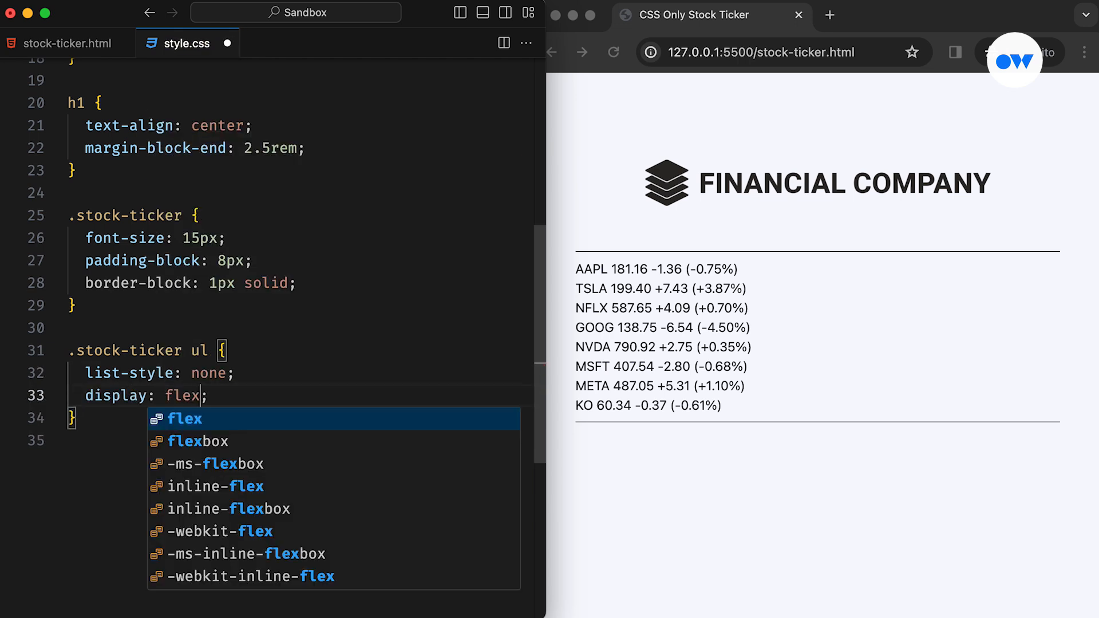
pyautogui.write('justify-content: space-between;')
pyautogui.write('gap: 2rem;')
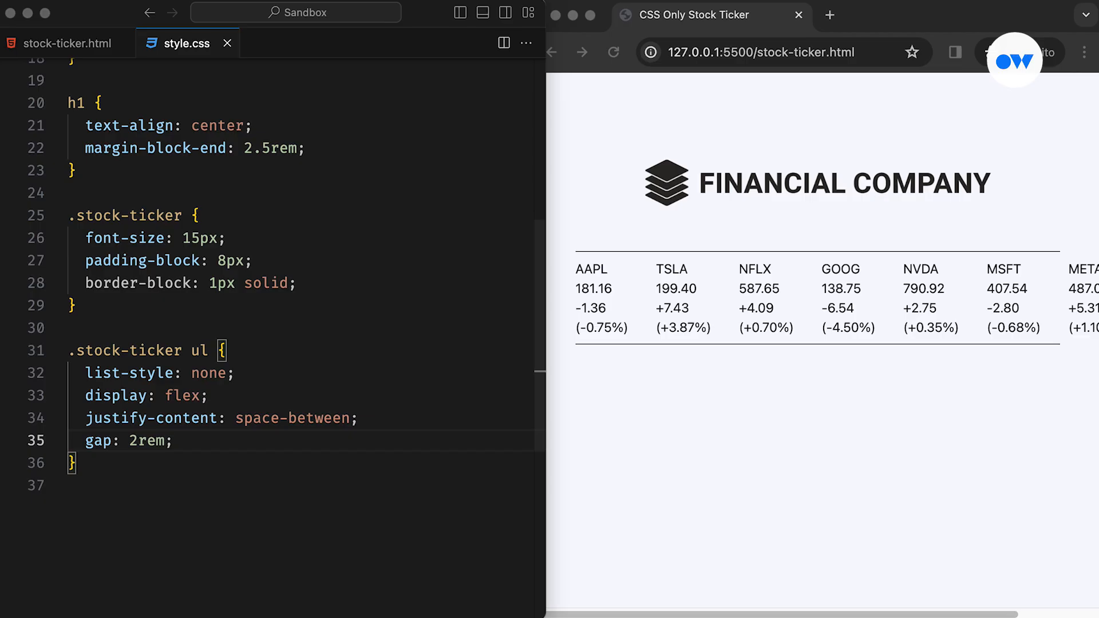
pyautogui.click(62, 42)
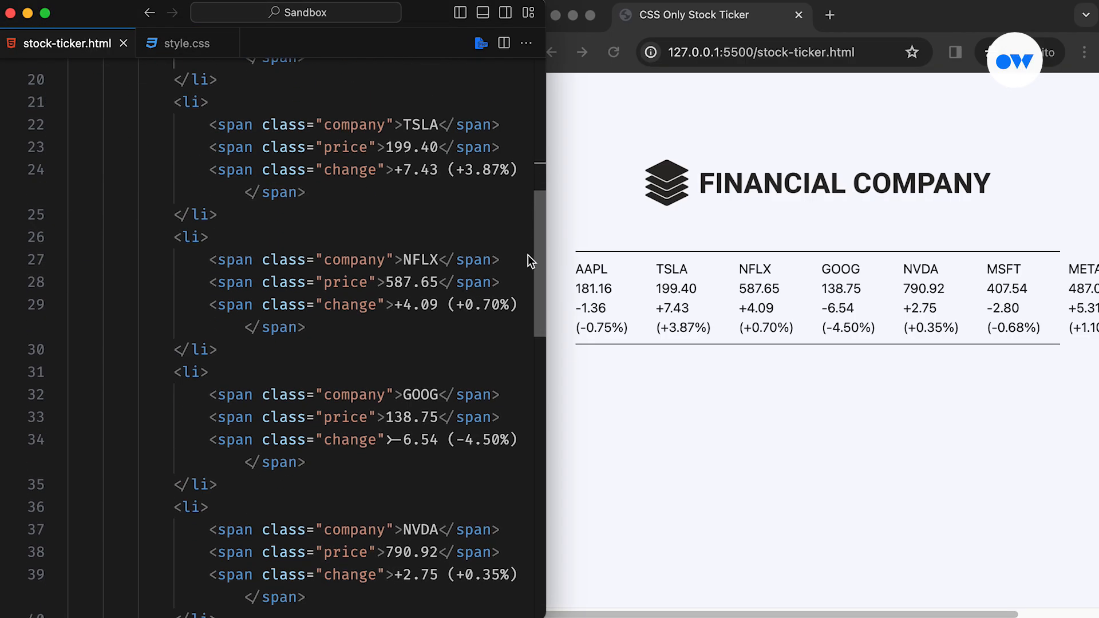
pyautogui.scroll(-3)
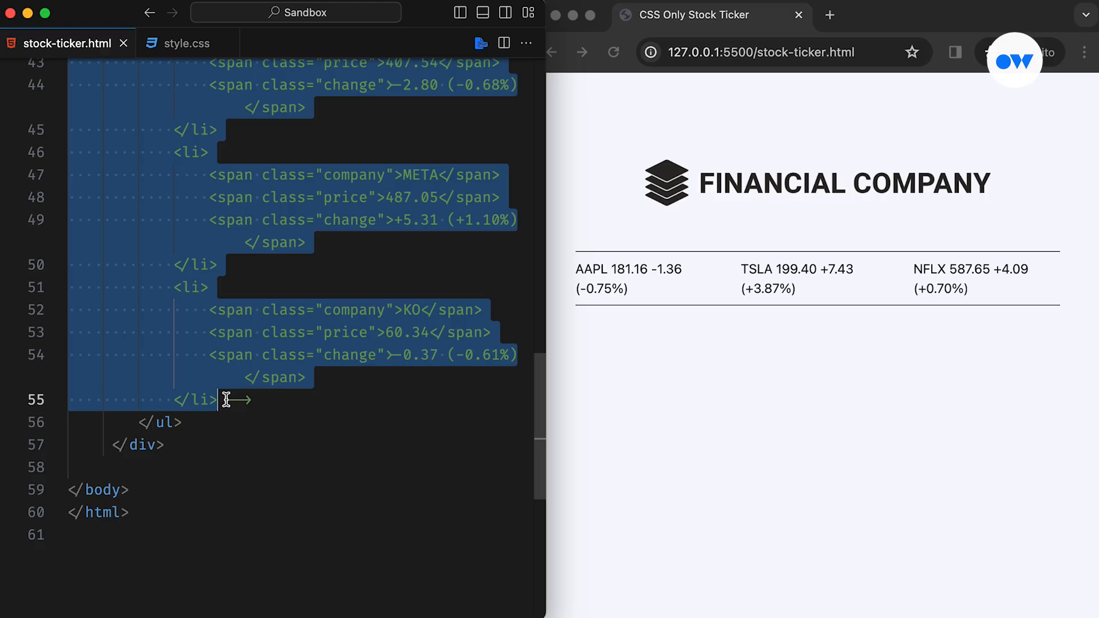
pyautogui.click(187, 42)
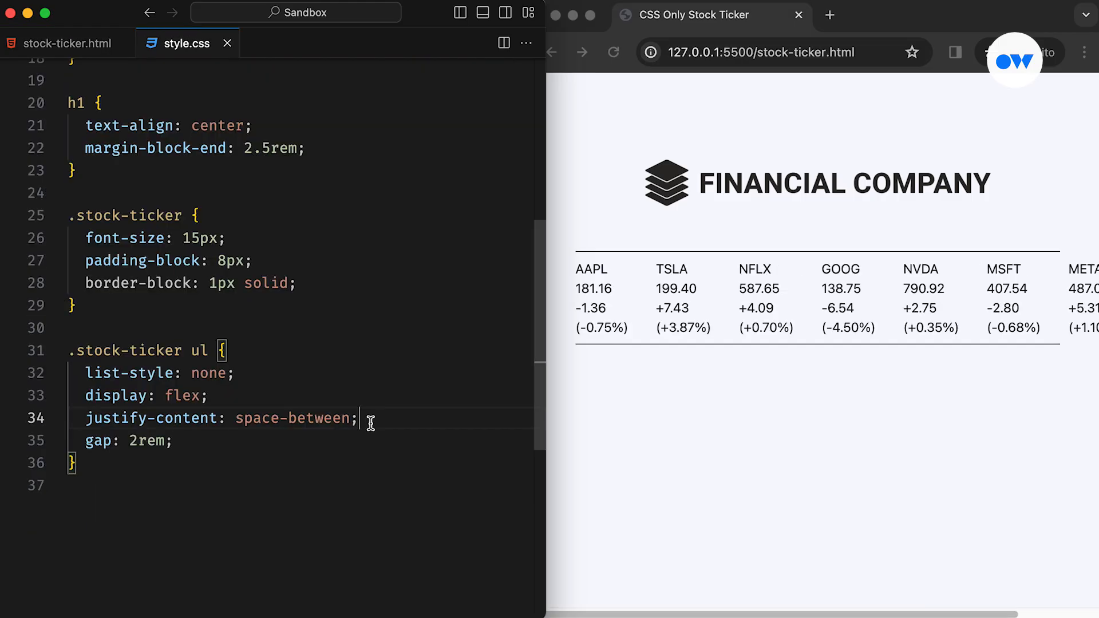
# Step: Centre the list items, highlight it yellow, and make the ticker a flex row with 2rem gap
pyautogui.write('align-items: center;')
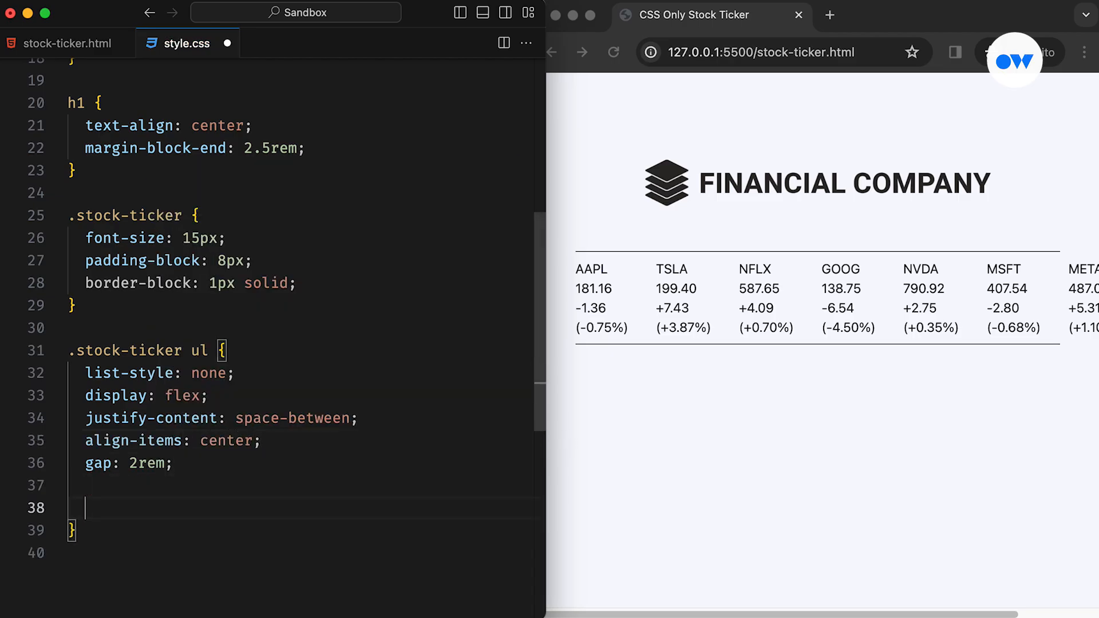
pyautogui.write('background-color: yellow;')
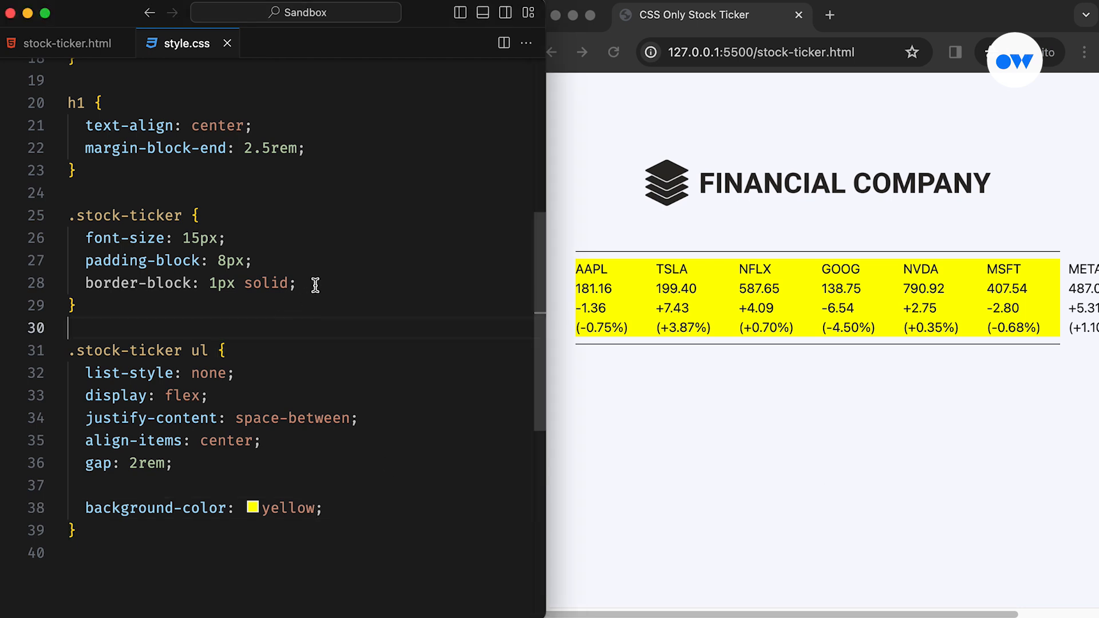
pyautogui.write('display: flex;')
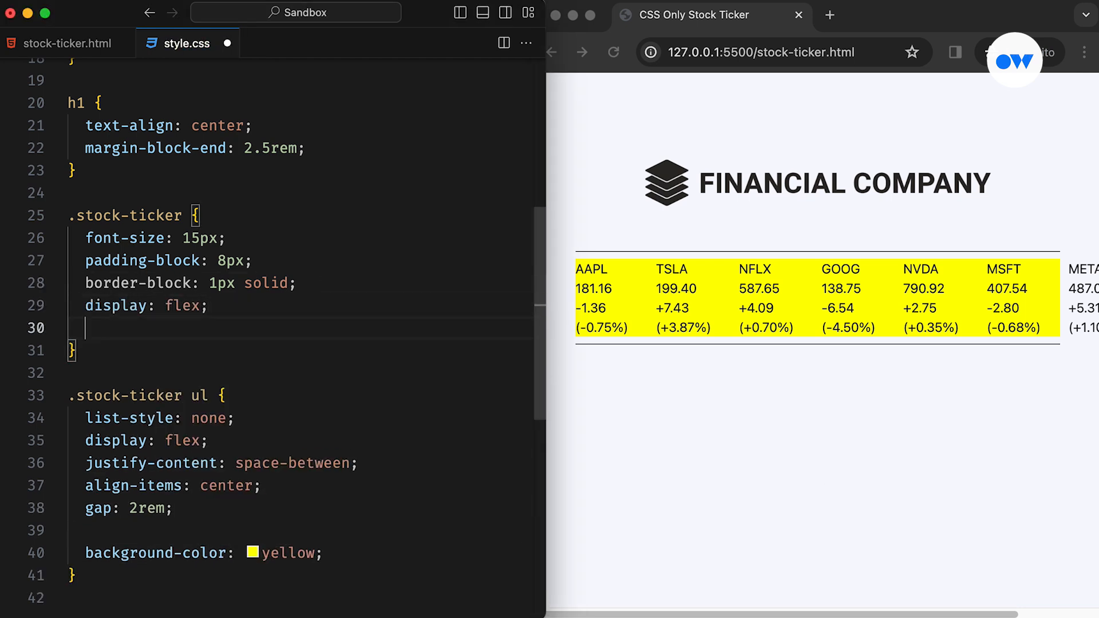
pyautogui.write('gap: 2rem;')
pyautogui.write('flex-shrink: 0;')
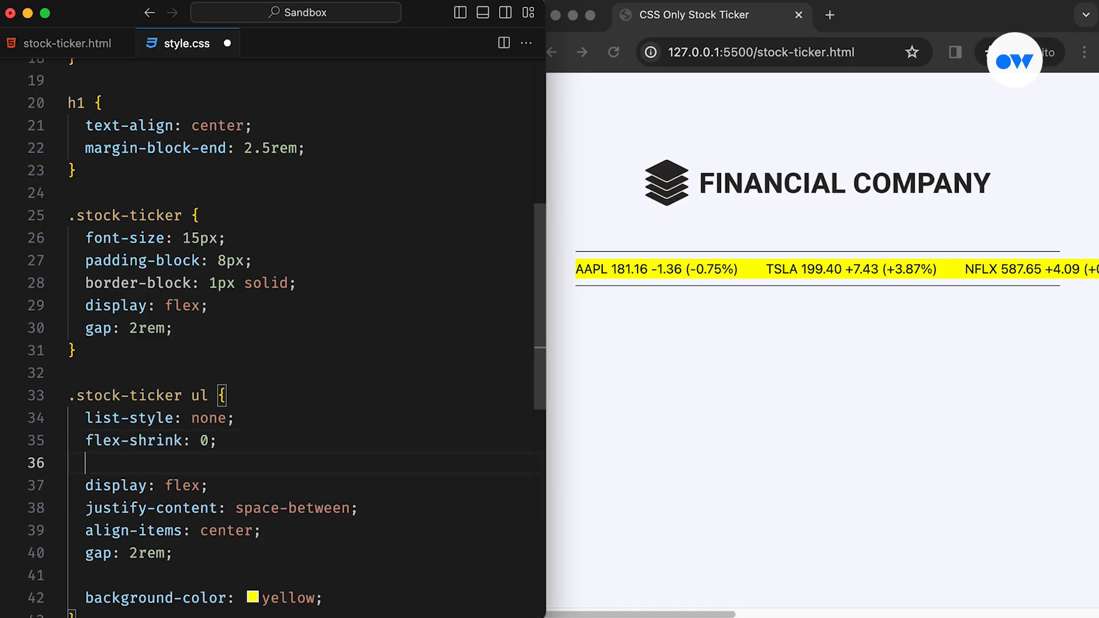
# Step: Give .stock-ticker ul a min-width of 100% and save the stylesheet
pyautogui.write('min-width: ;')
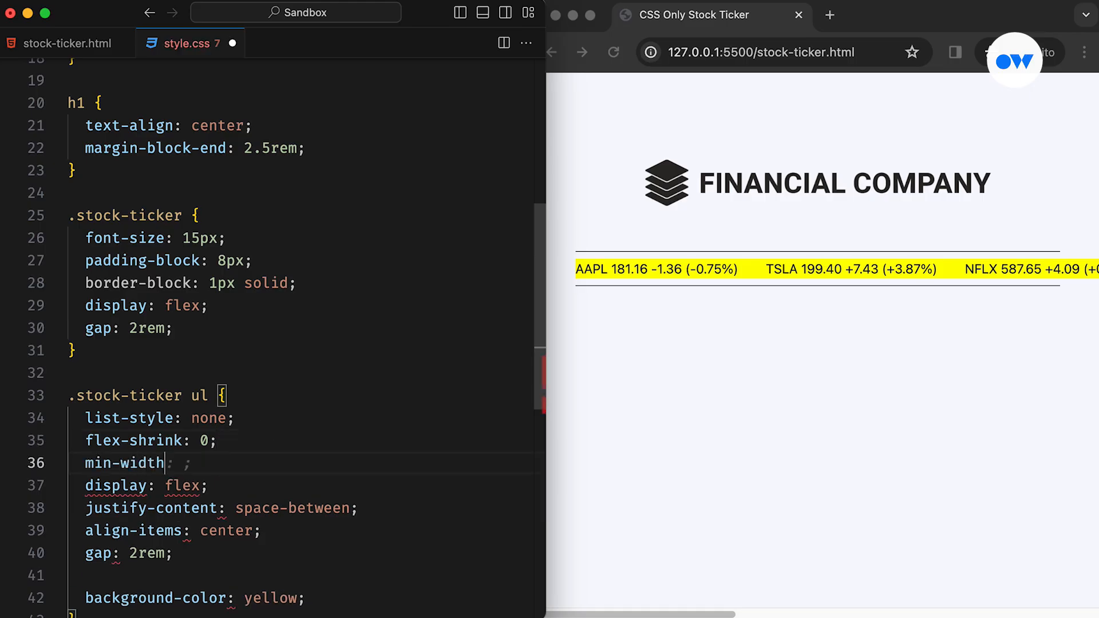
pyautogui.write('100%')
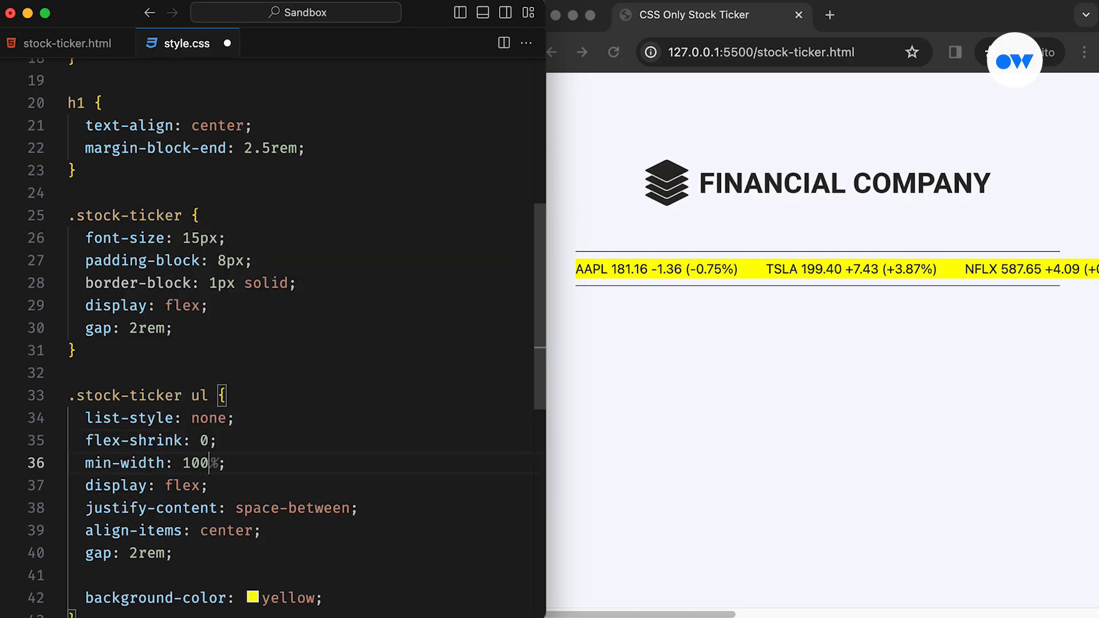
pyautogui.click(263, 259)
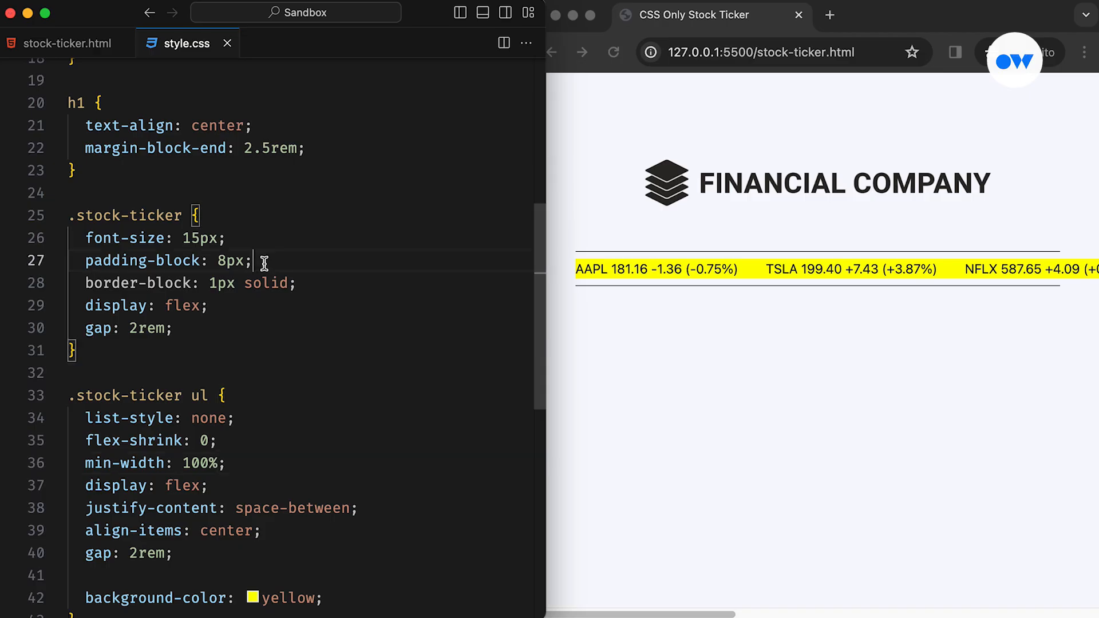
# Step: Add overflow: hidden and user-select: none to the .stock-ticker rule and save
pyautogui.press('enter')
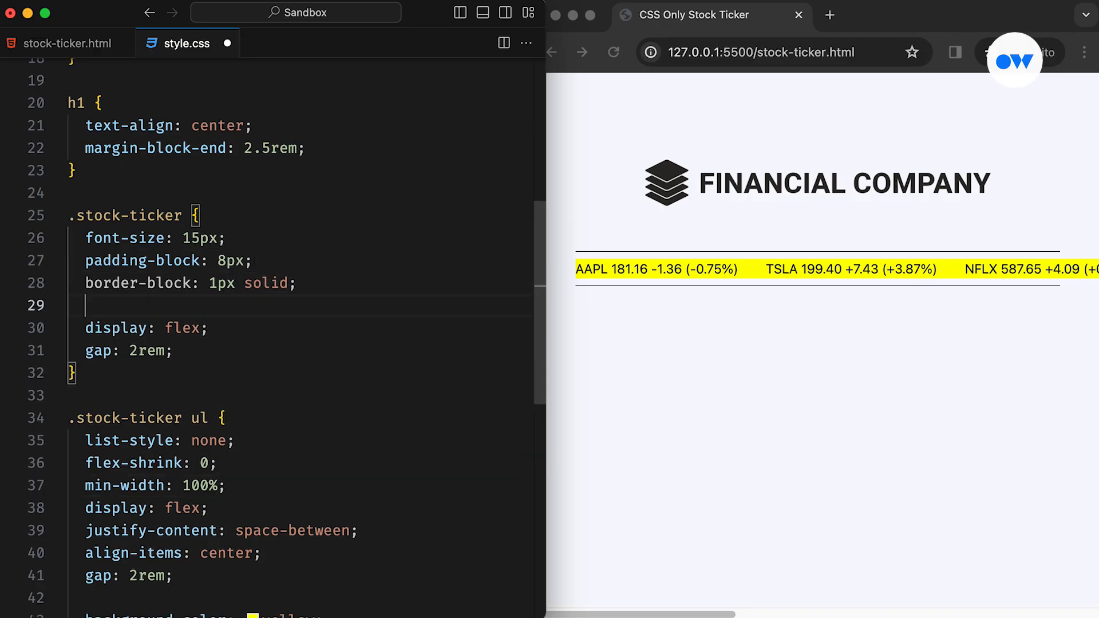
pyautogui.write('overflow: hi;')
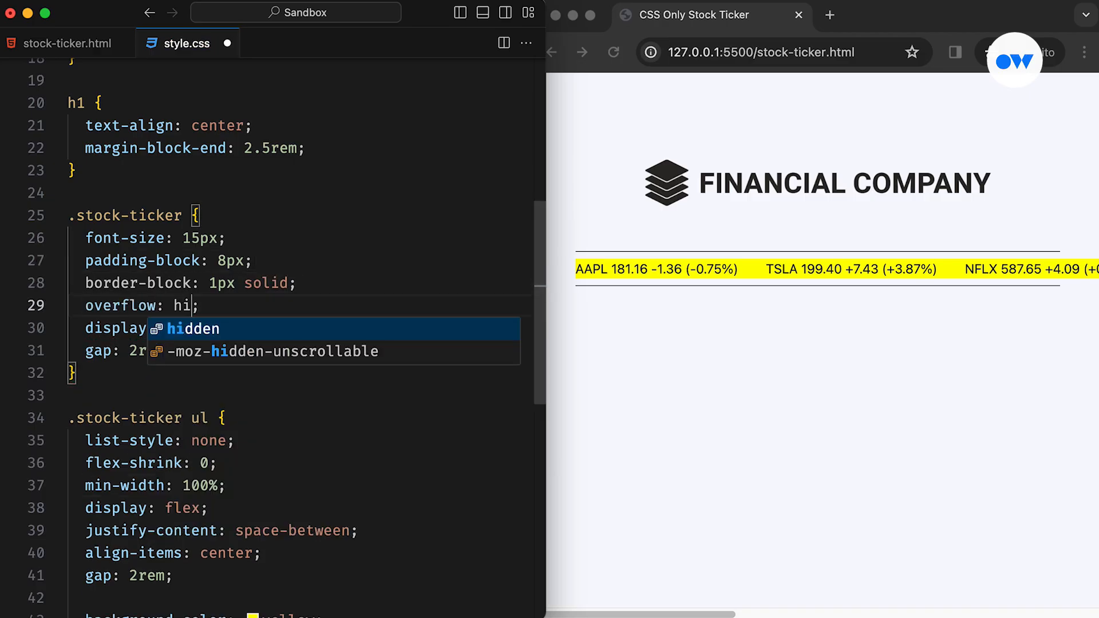
pyautogui.press('Tab')
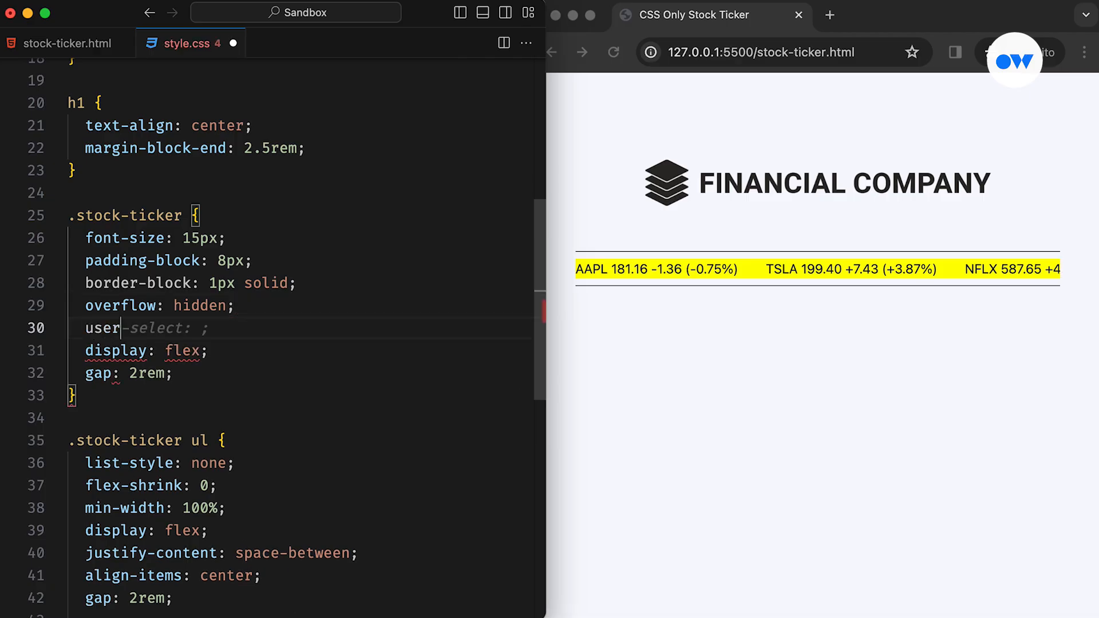
pyautogui.write('none;')
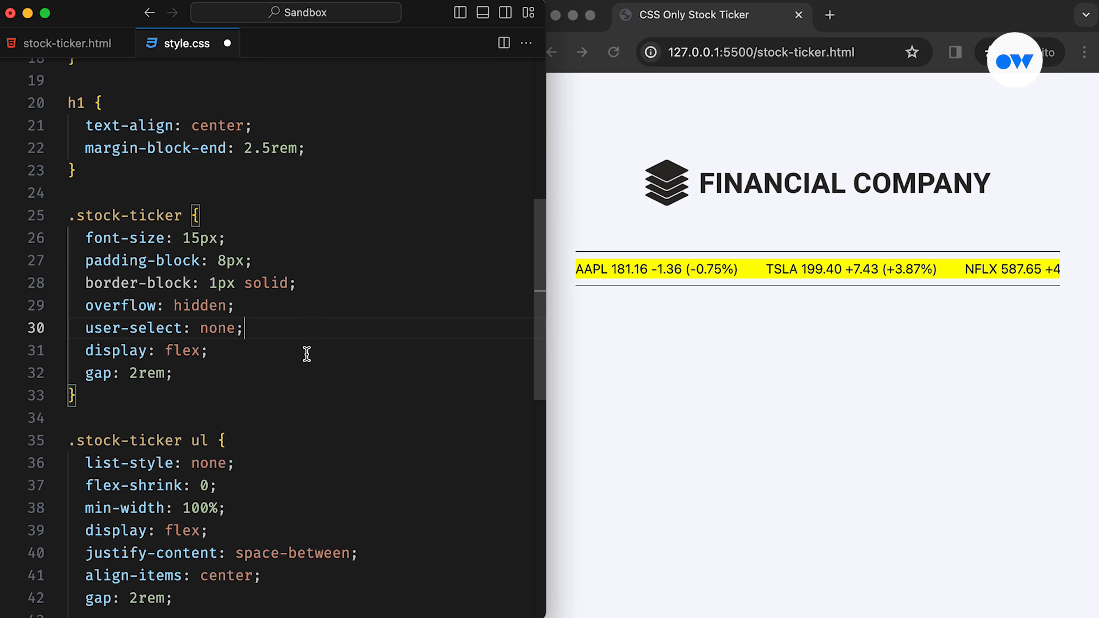
pyautogui.press('enter')
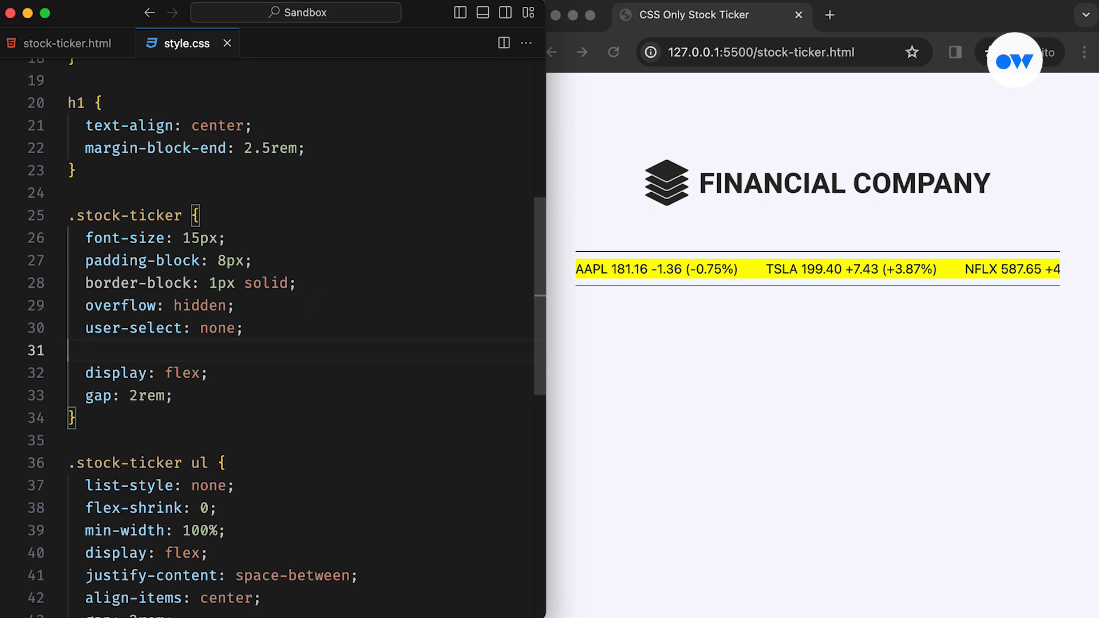
pyautogui.scroll(-3)
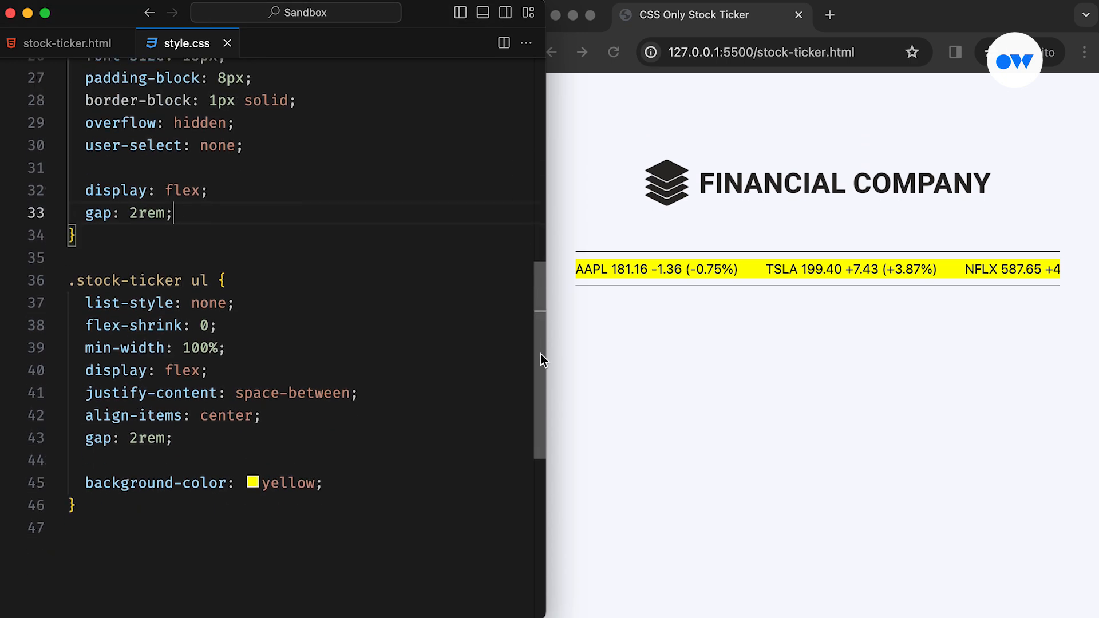
# Step: Make .company and .price bold and give .price a 4px margin-inline, then save
pyautogui.write('.stock-ticker .compa')
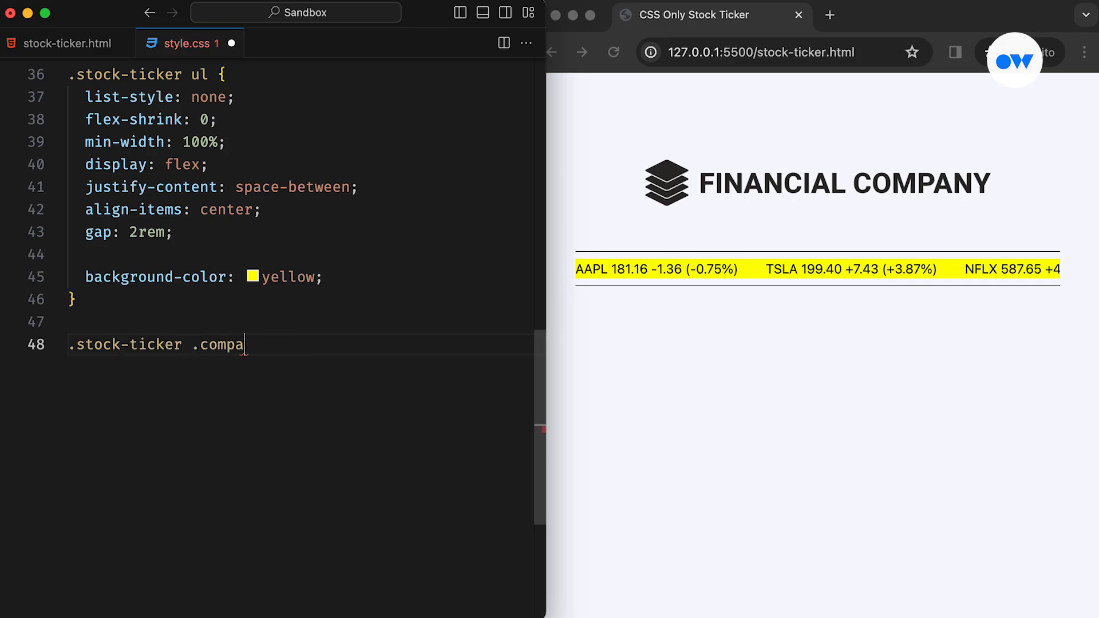
pyautogui.write('ny,')
pyautogui.write('font-weight')
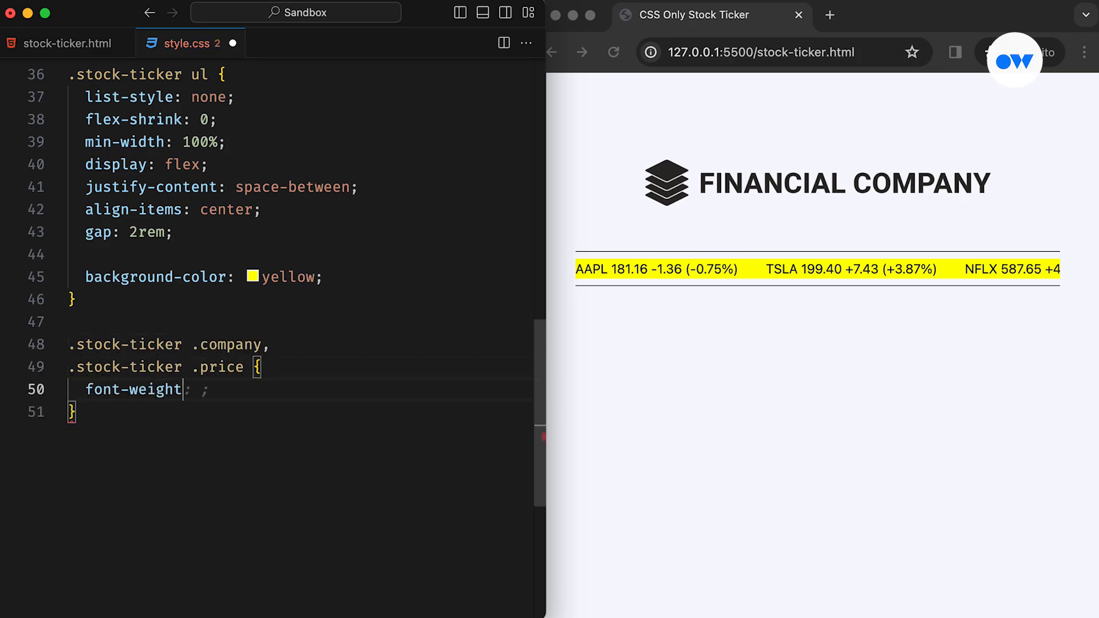
pyautogui.write('bold;')
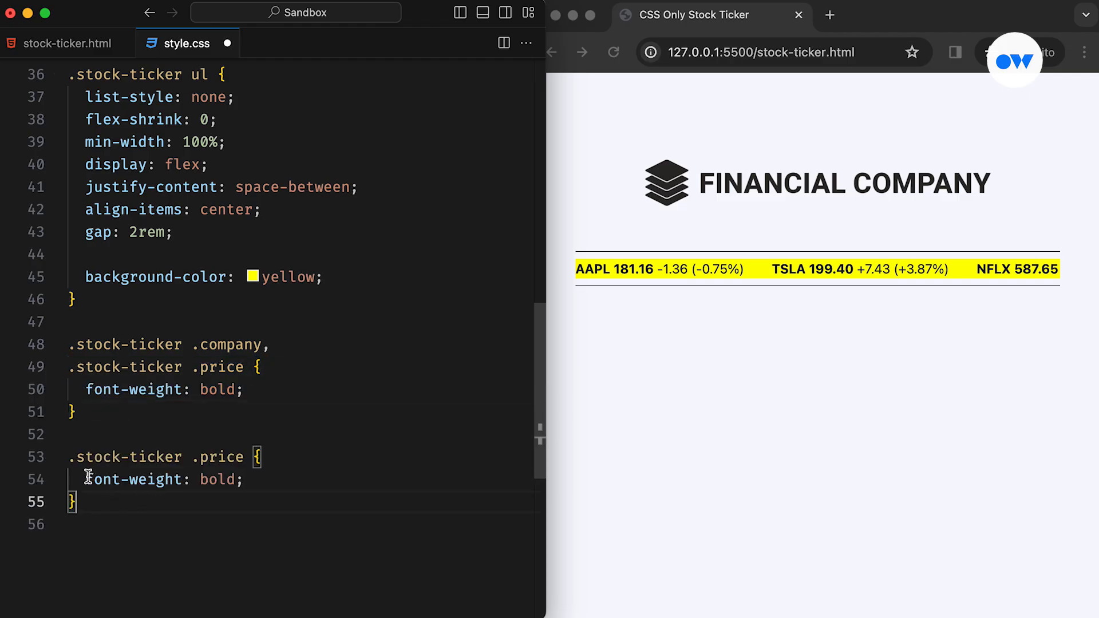
pyautogui.write('margin-inline:')
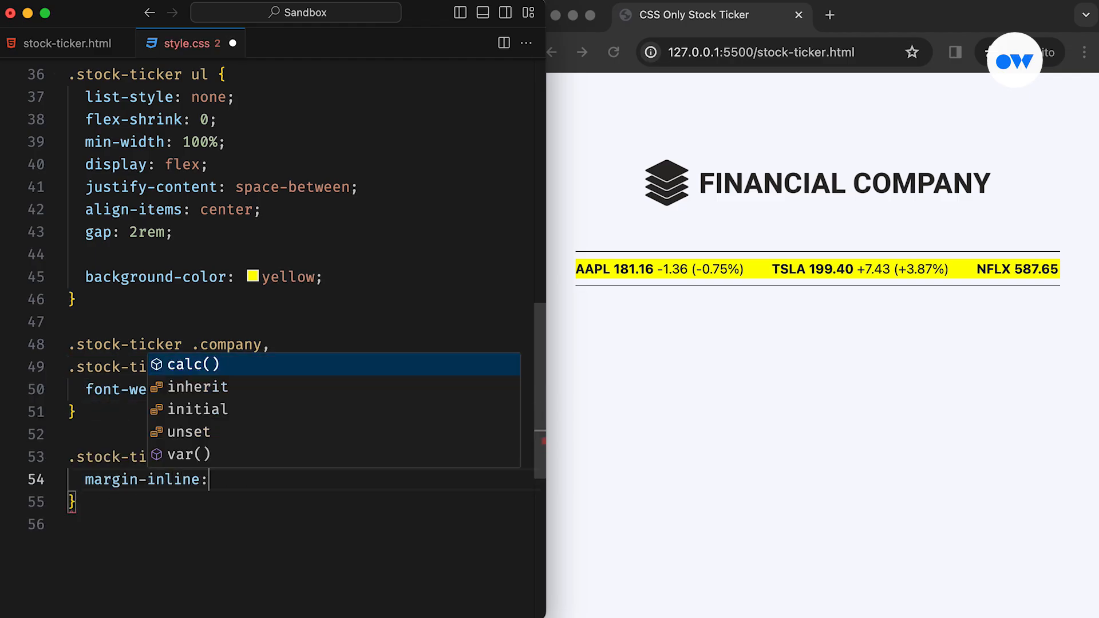
pyautogui.write('4px;')
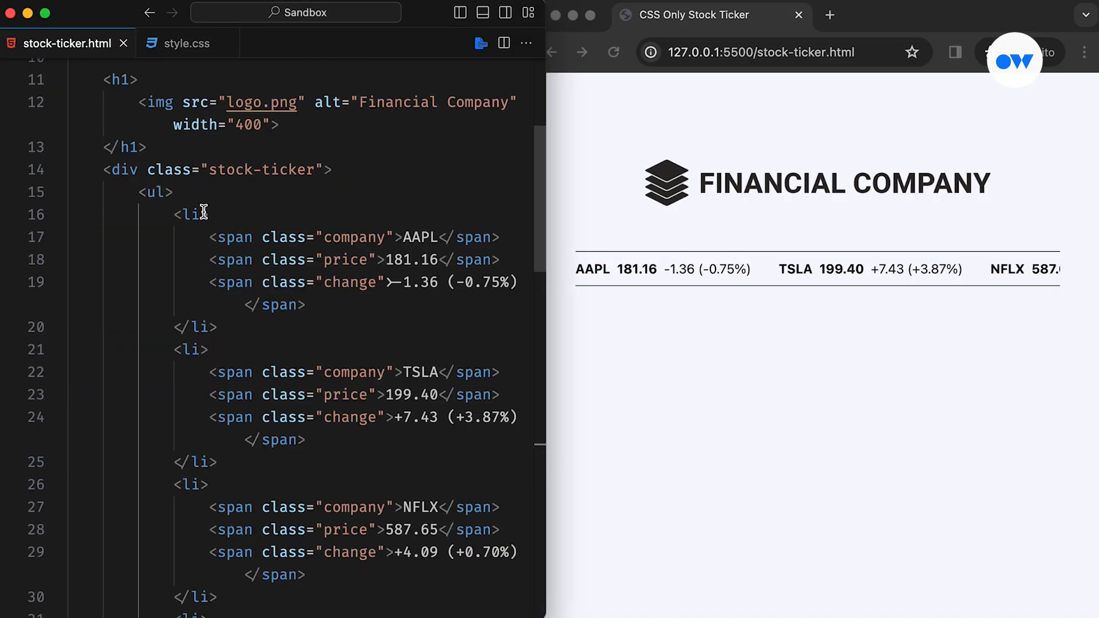
# Step: Class the AAPL li as "minus" and the TSLA and NFLX li as "plus", then save the markup
pyautogui.write('class=""')
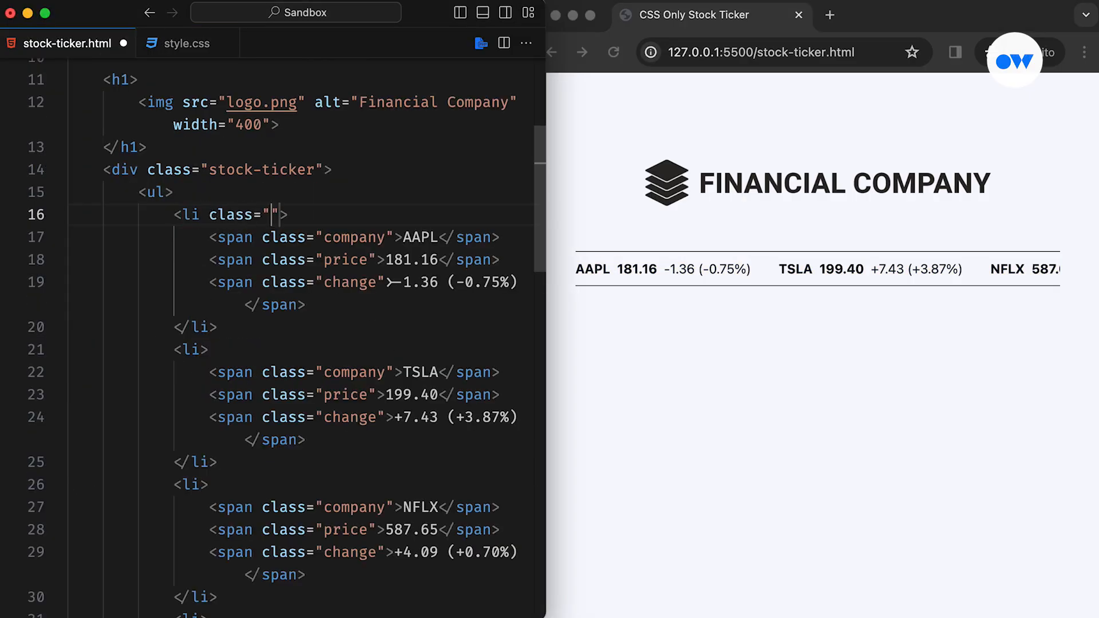
pyautogui.write('minus')
pyautogui.click(356, 349)
pyautogui.write(' class')
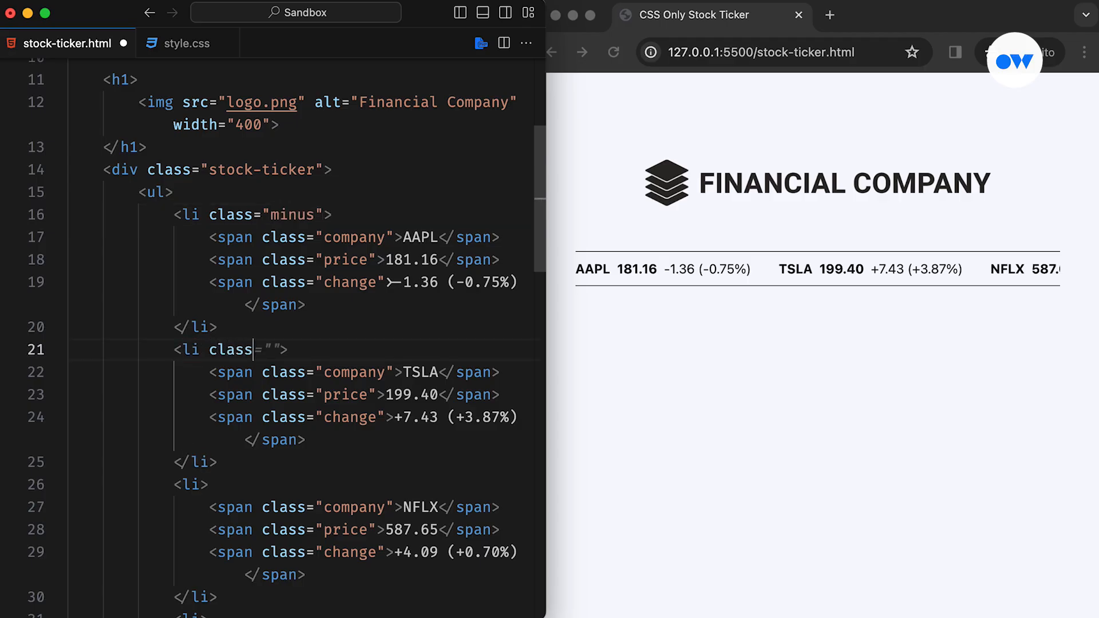
pyautogui.write('plus"')
pyautogui.click(356, 484)
pyautogui.write(' class="')
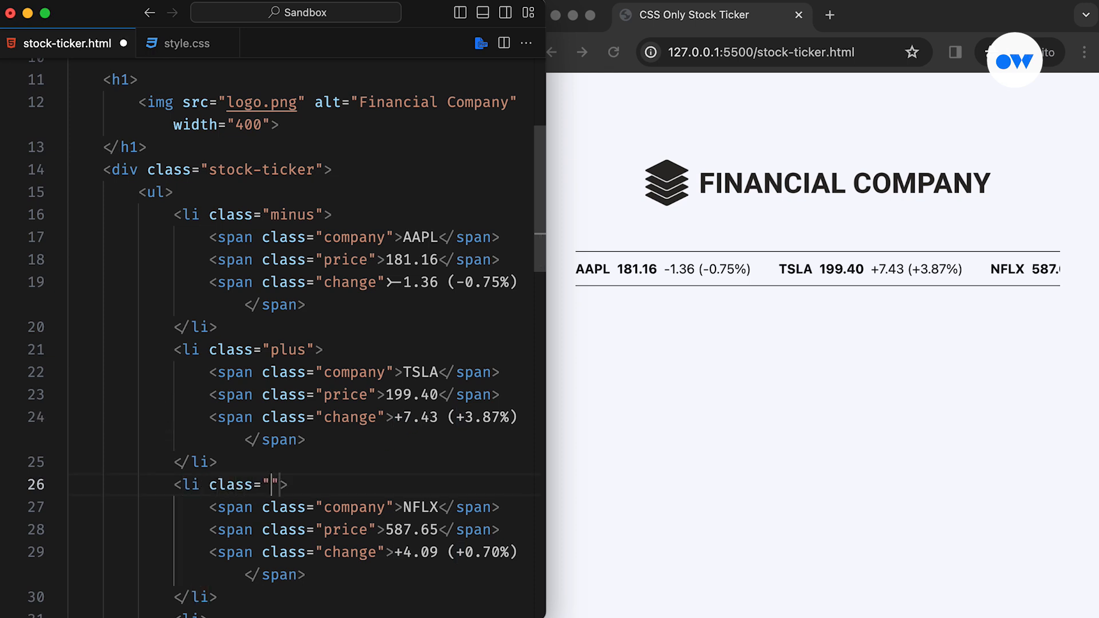
pyautogui.write('plus')
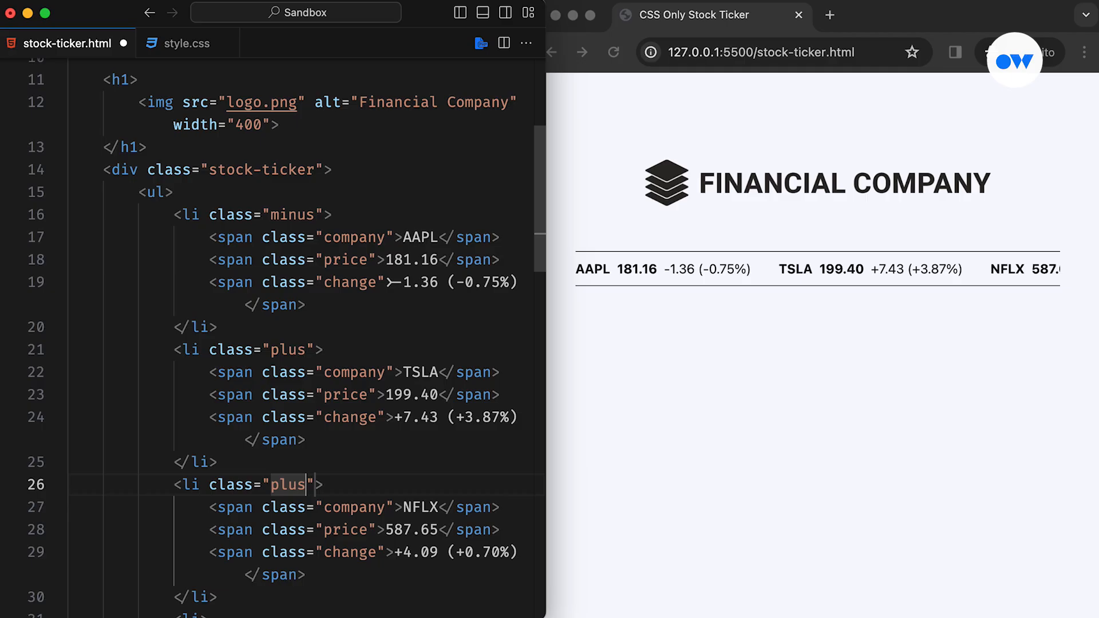
pyautogui.click(186, 43)
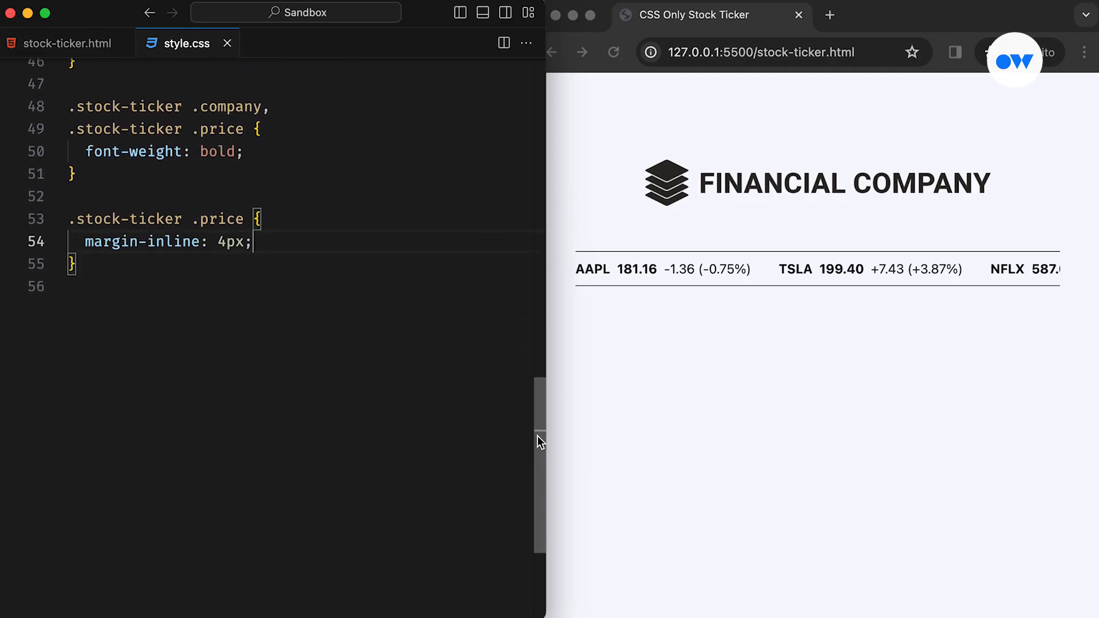
# Step: Add .plus/.minus ::before arrow rules with green #089981 and red #f23645 change colours, then save
pyautogui.write('.stock-ticker .plus::before {')
pyautogui.write('content: ;')
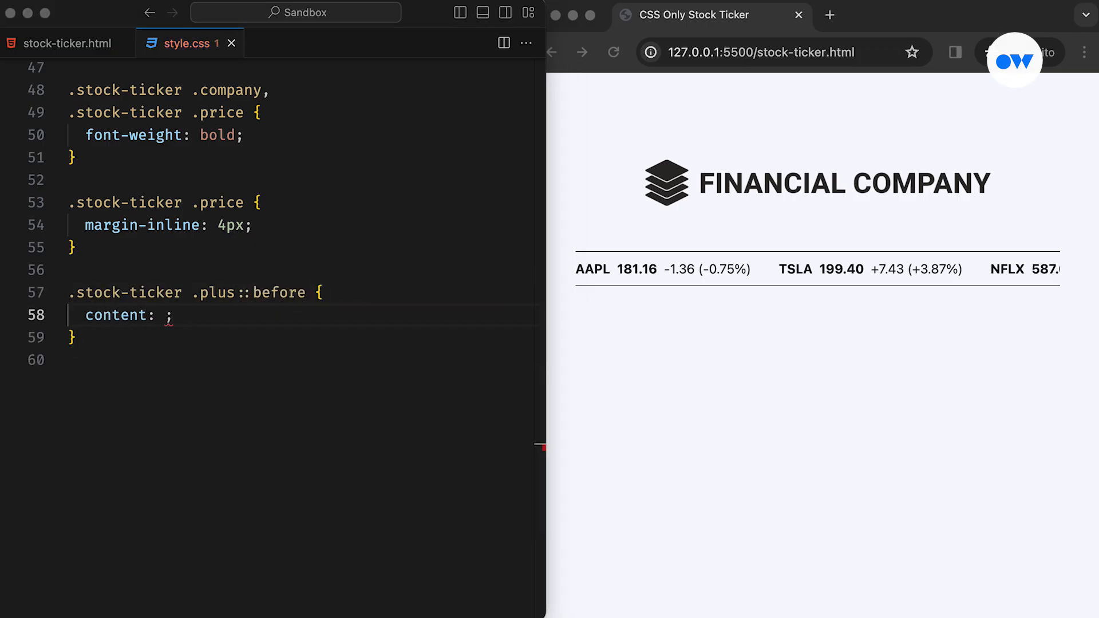
pyautogui.write("'↑'")
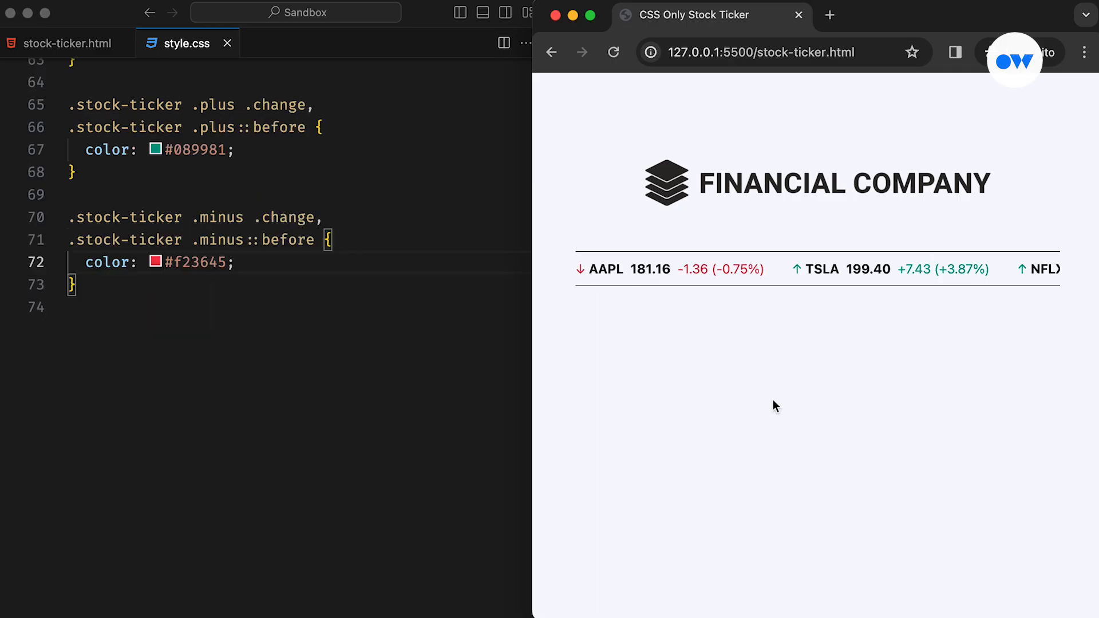
pyautogui.moveTo(694, 289)
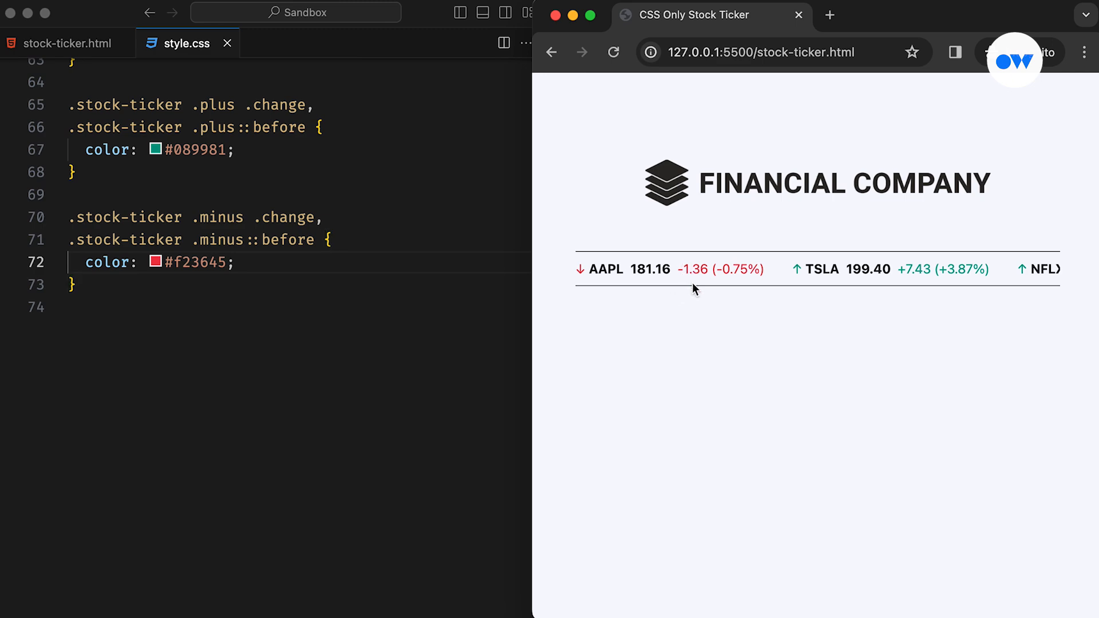
pyautogui.moveTo(920, 273)
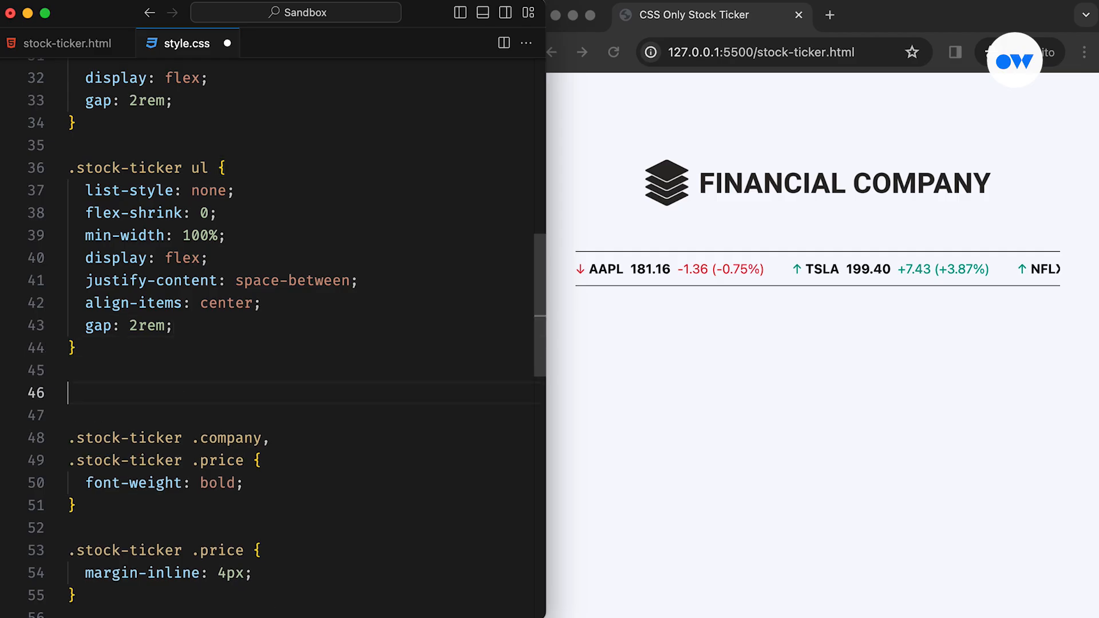
pyautogui.write('@keyframes scroll {')
pyautogui.write('transform')
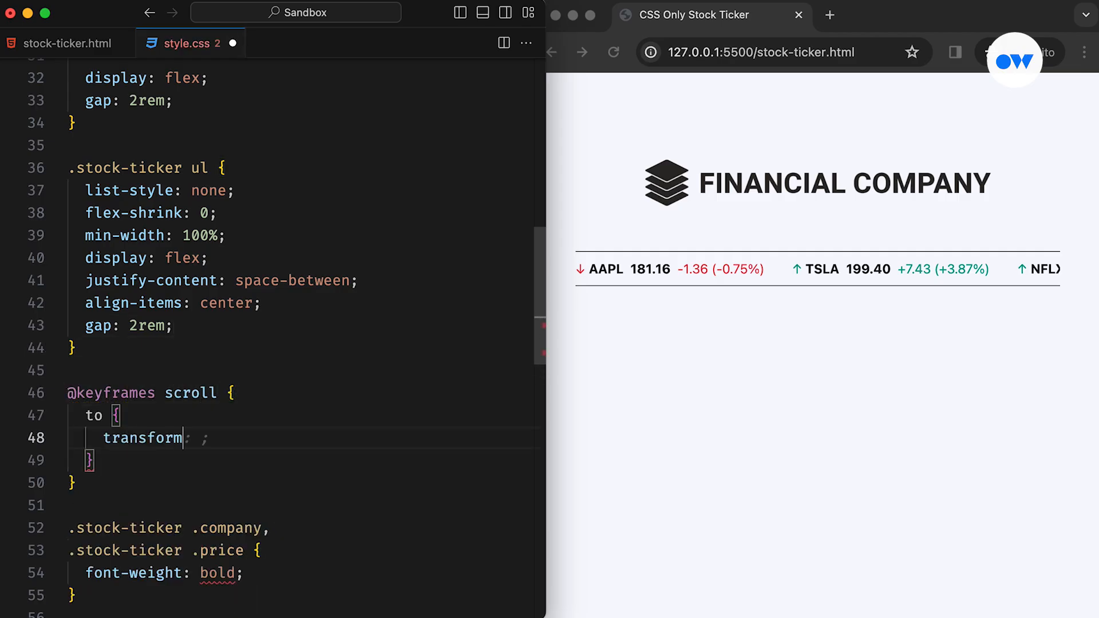
pyautogui.write('translateX(-100%);')
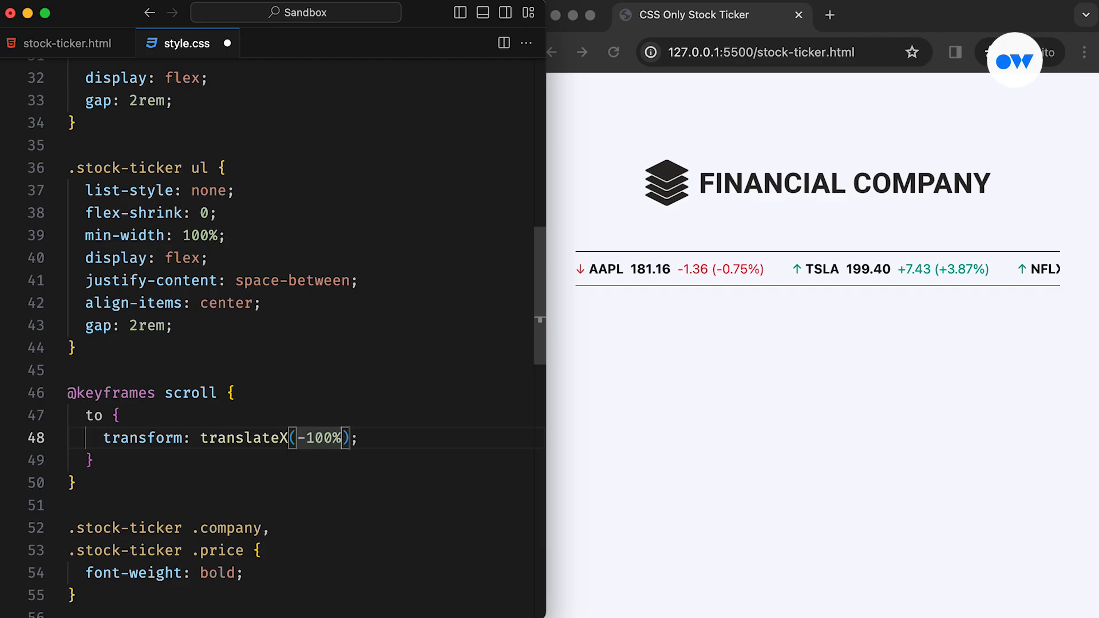
pyautogui.write('animation: ;')
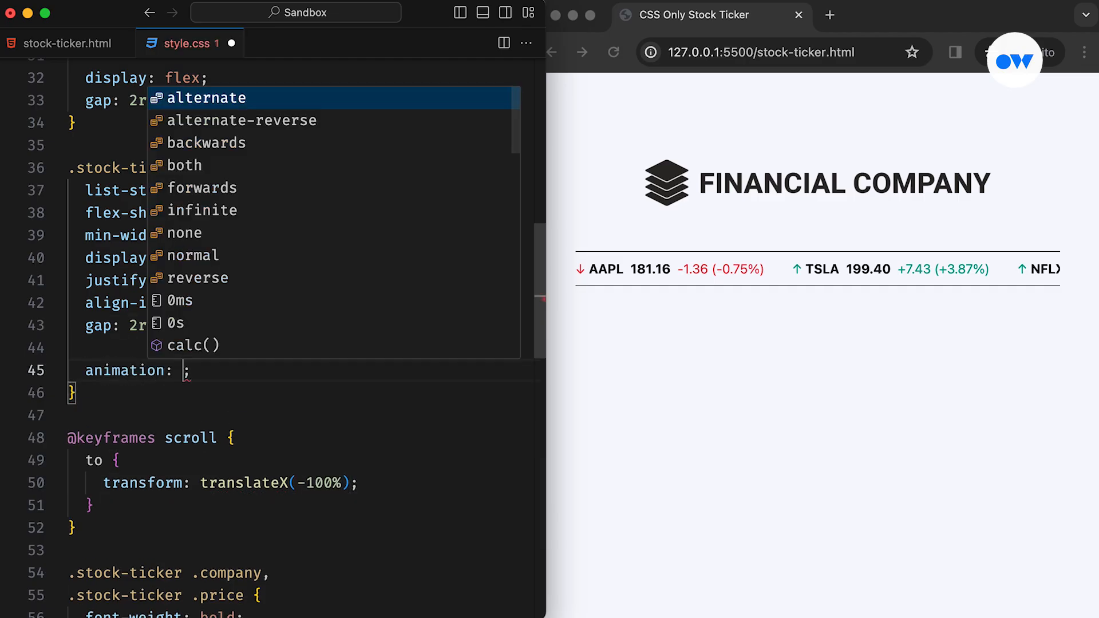
pyautogui.write('scroll 20s linear')
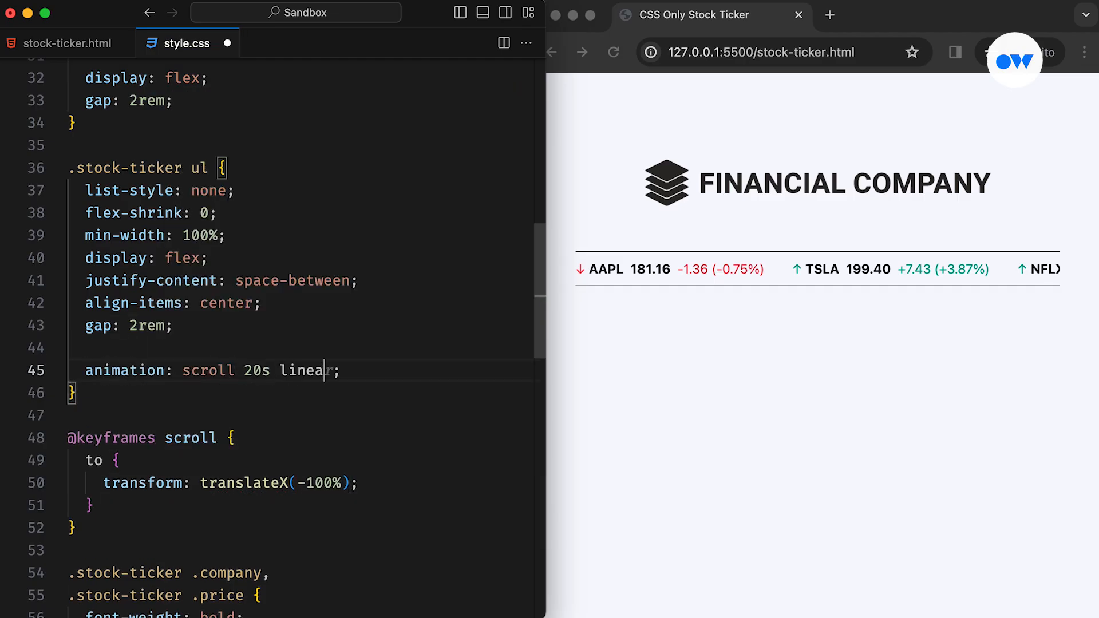
pyautogui.write('infinite')
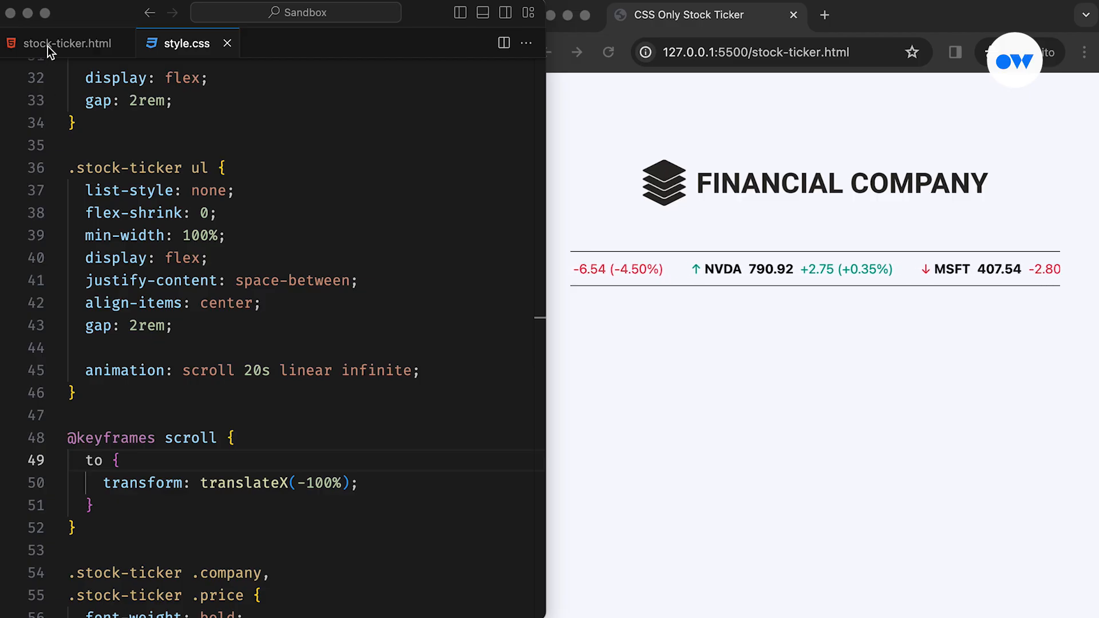
# Step: Paste a duplicate ul after the first in stock-ticker.html, marked aria-hidden="true", and save
pyautogui.click(61, 43)
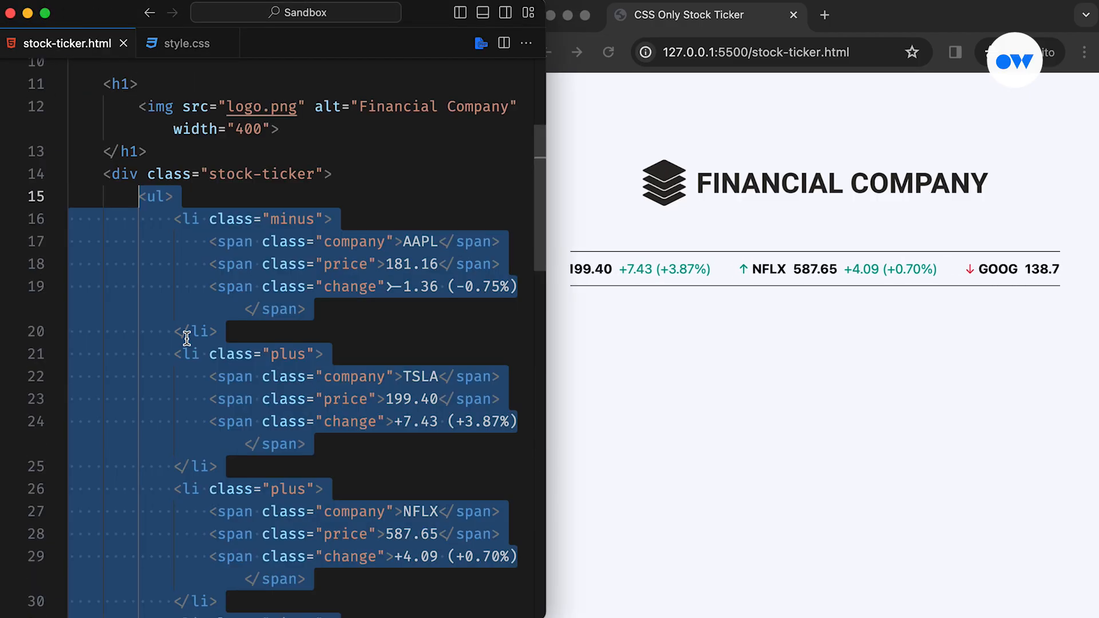
pyautogui.scroll(-3)
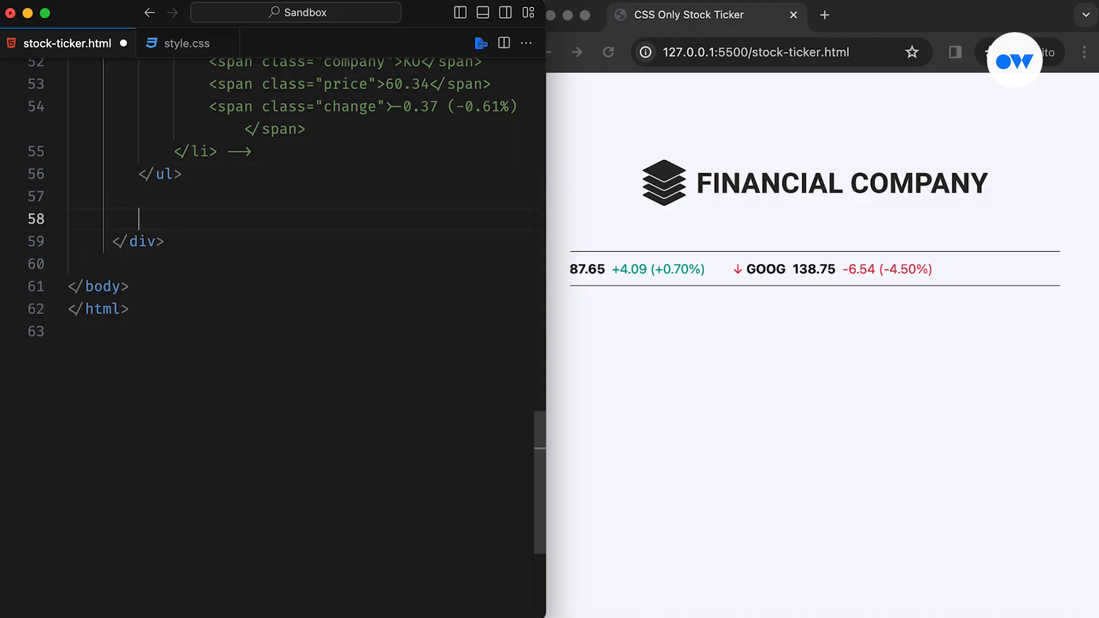
pyautogui.scroll(-3)
pyautogui.write('<ul aria-hidden="">')
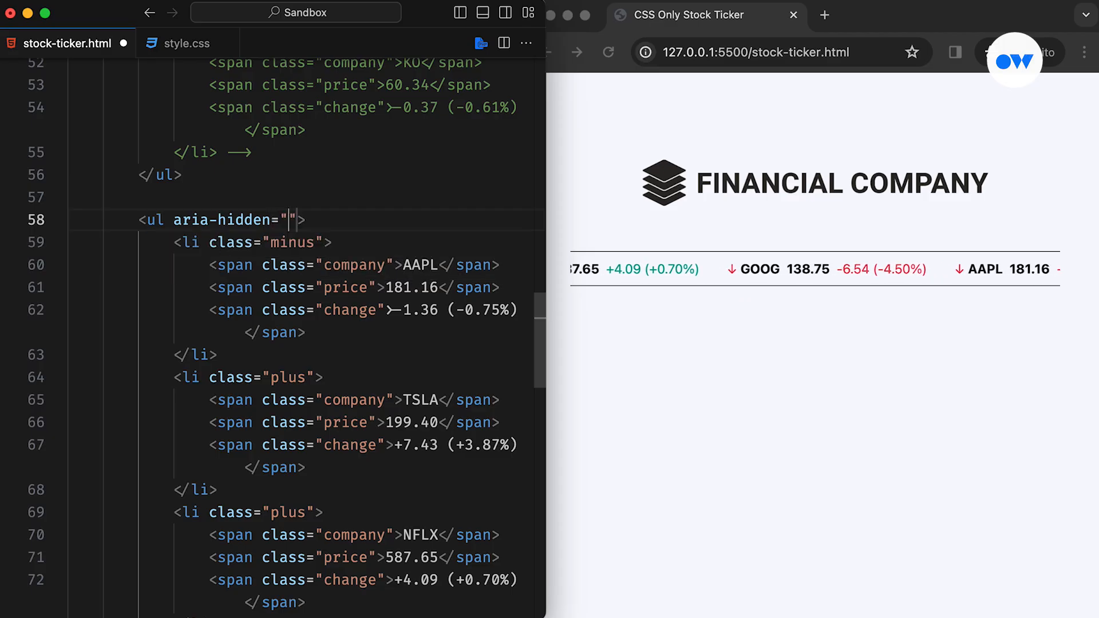
pyautogui.write('true')
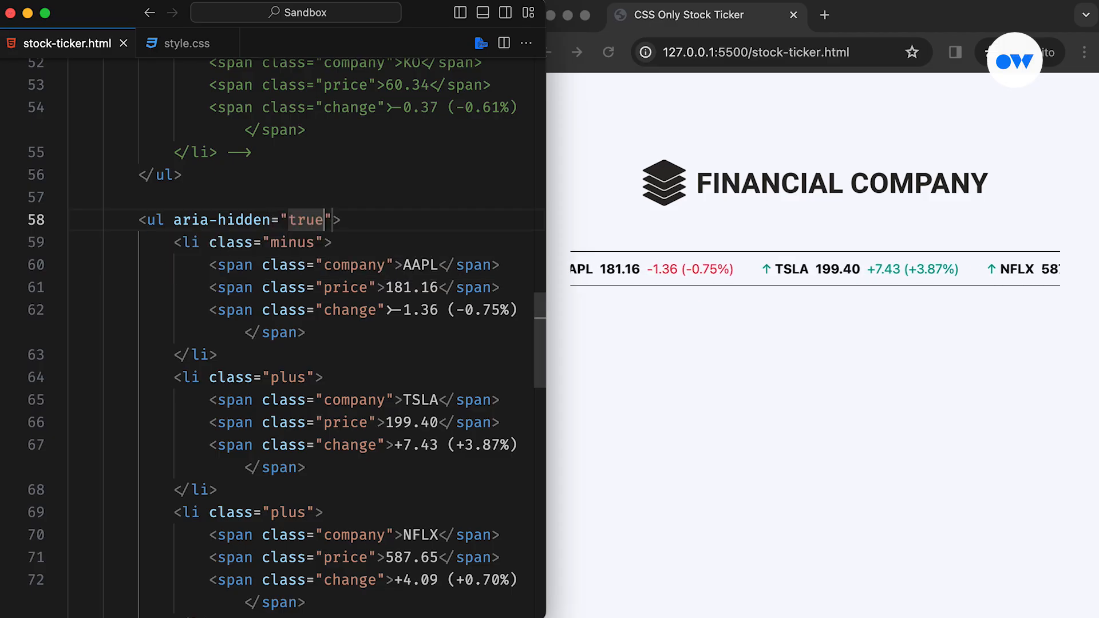
pyautogui.click(184, 43)
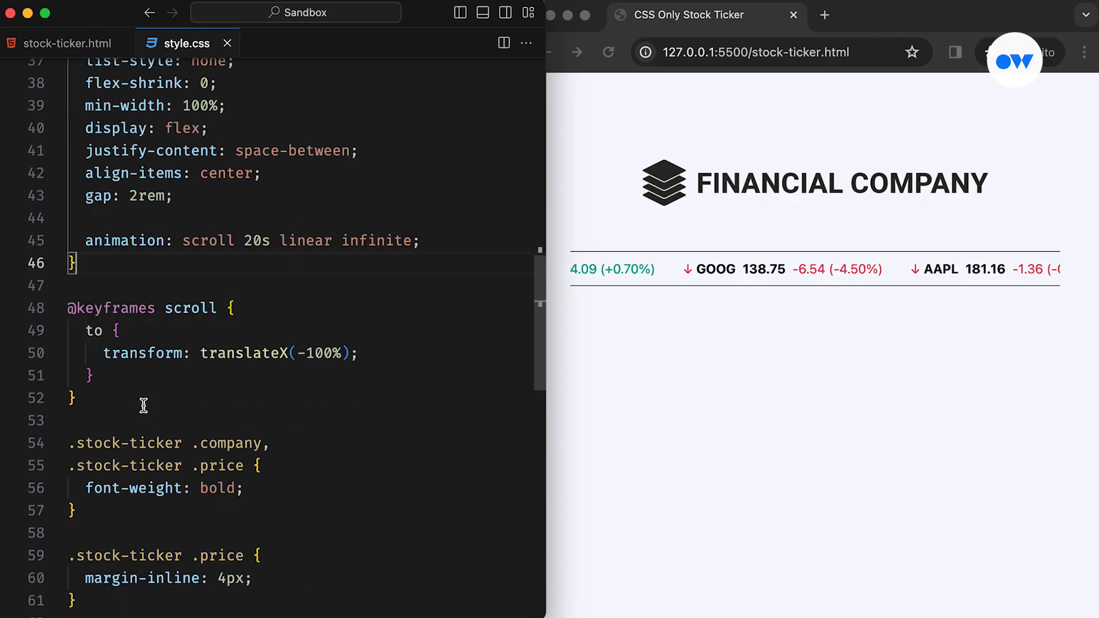
# Step: Add rules giving .stock-ticker ul:first-child a yellow background and ul:last-child a pink one
pyautogui.write('.stock-ticker')
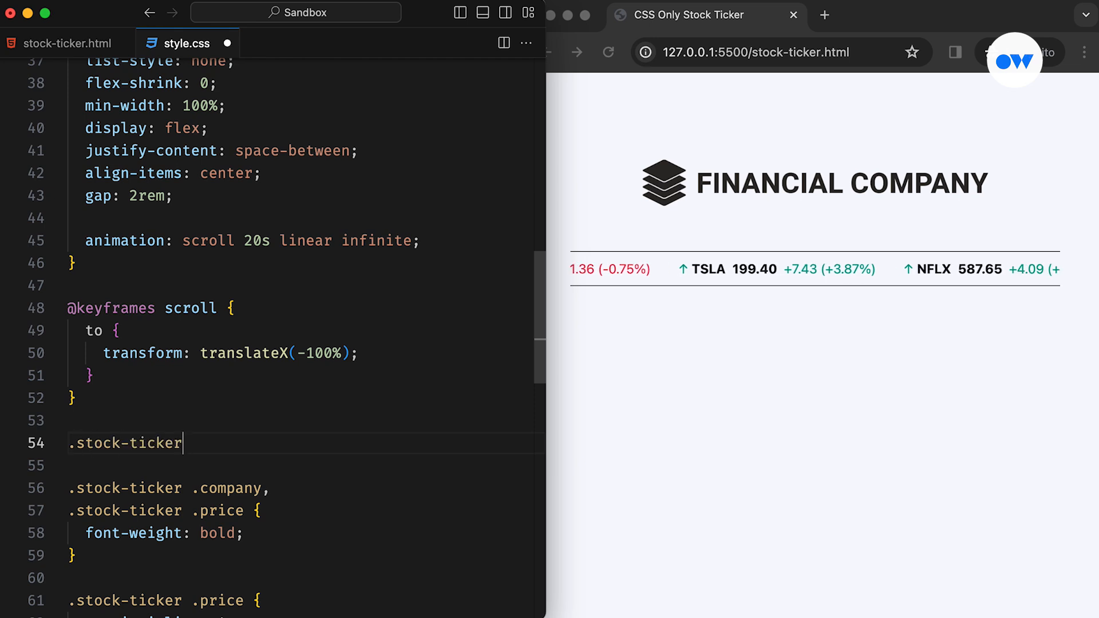
pyautogui.write('ul:fir')
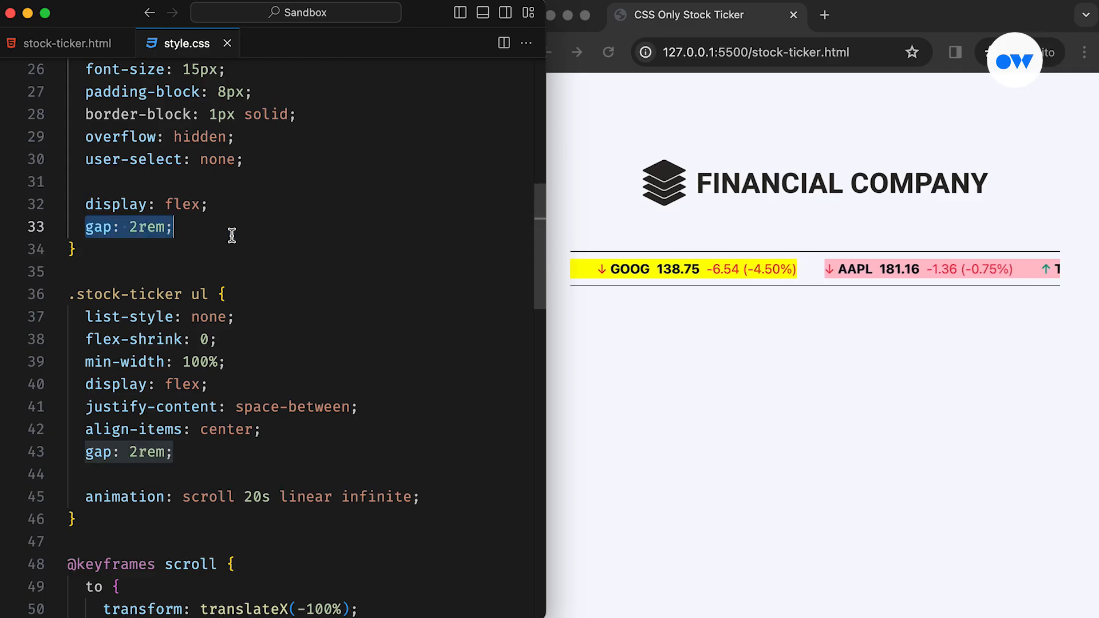
pyautogui.scroll(-3)
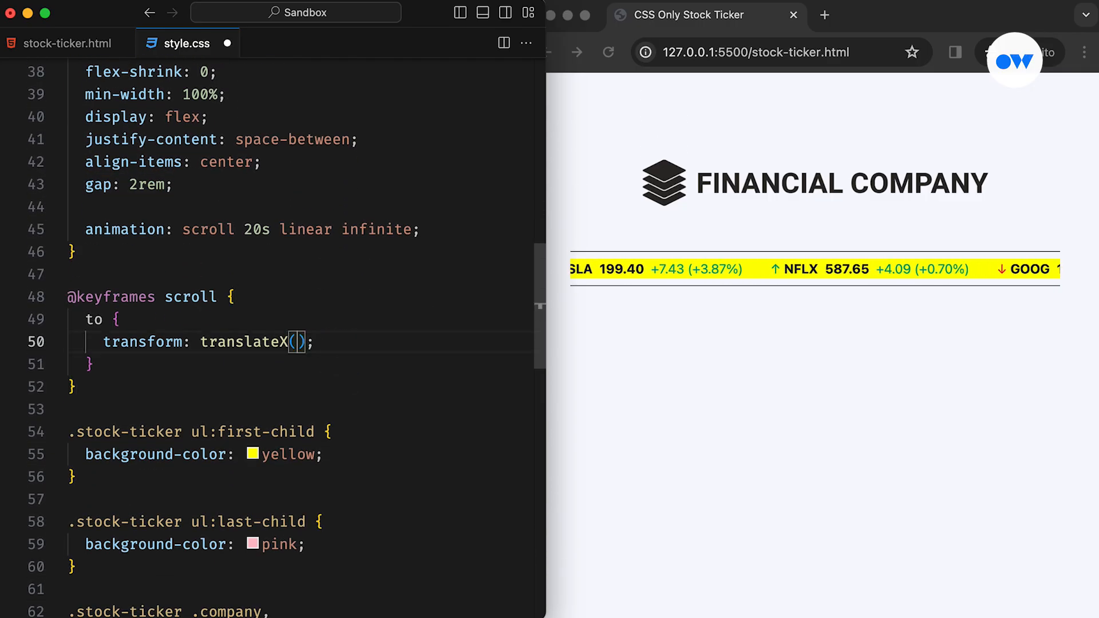
# Step: Make the scroll keyframe translate by calc(-100% minus the 20px gap)
pyautogui.write('calc(')
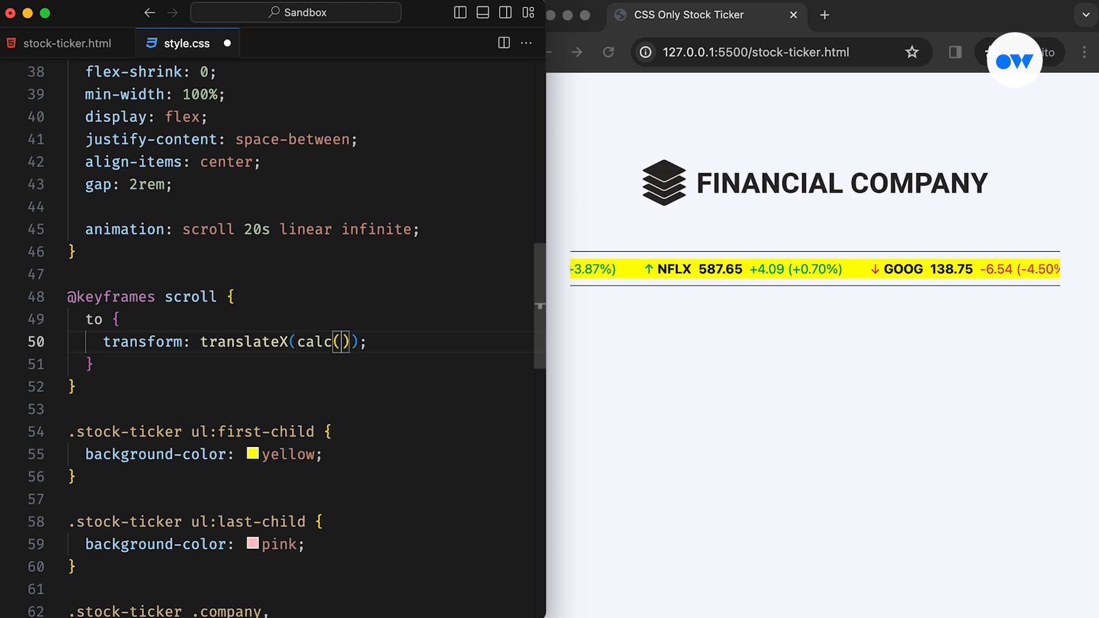
pyautogui.write('-100%')
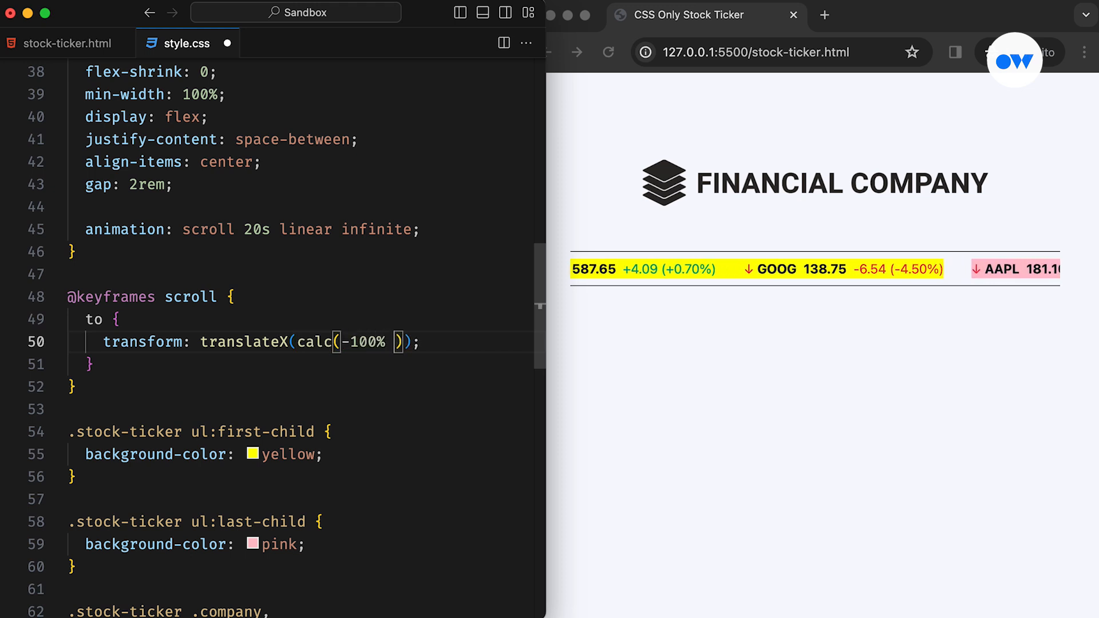
pyautogui.write('- 20p')
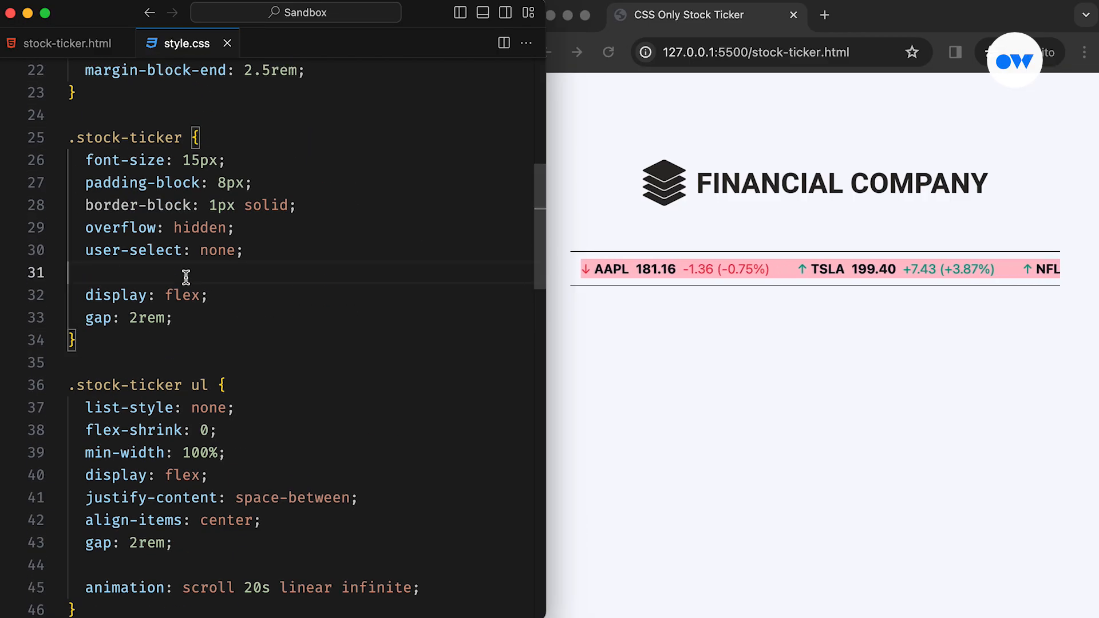
# Step: Define --gap: 20px on .stock-ticker and reference it as var(--gap) in the scroll distance
pyautogui.write('--gap: 20px;')
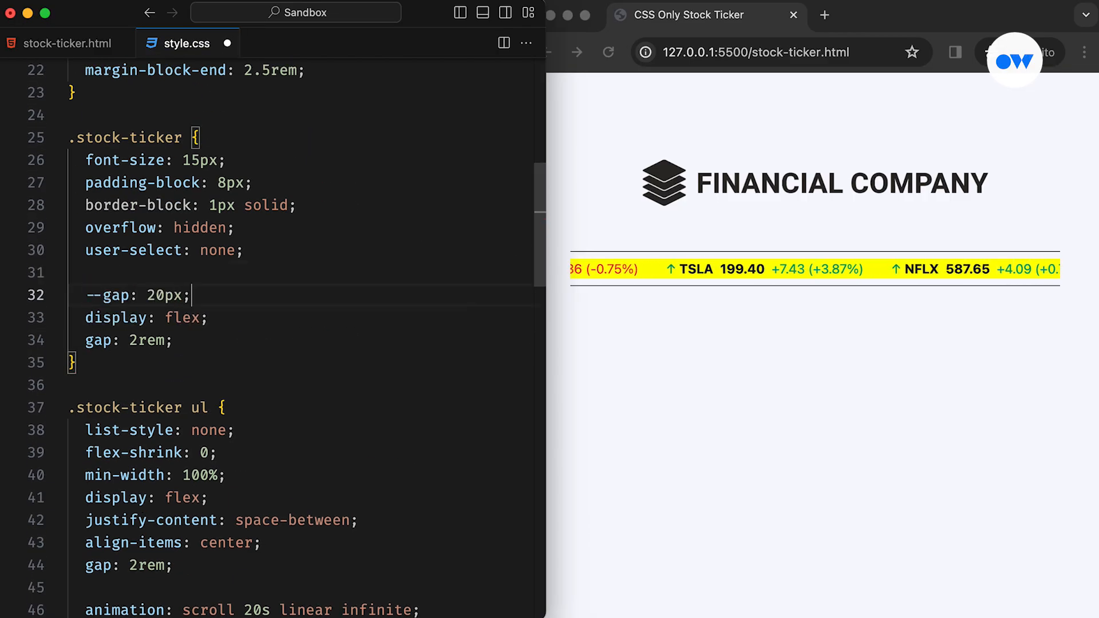
pyautogui.write('var(')
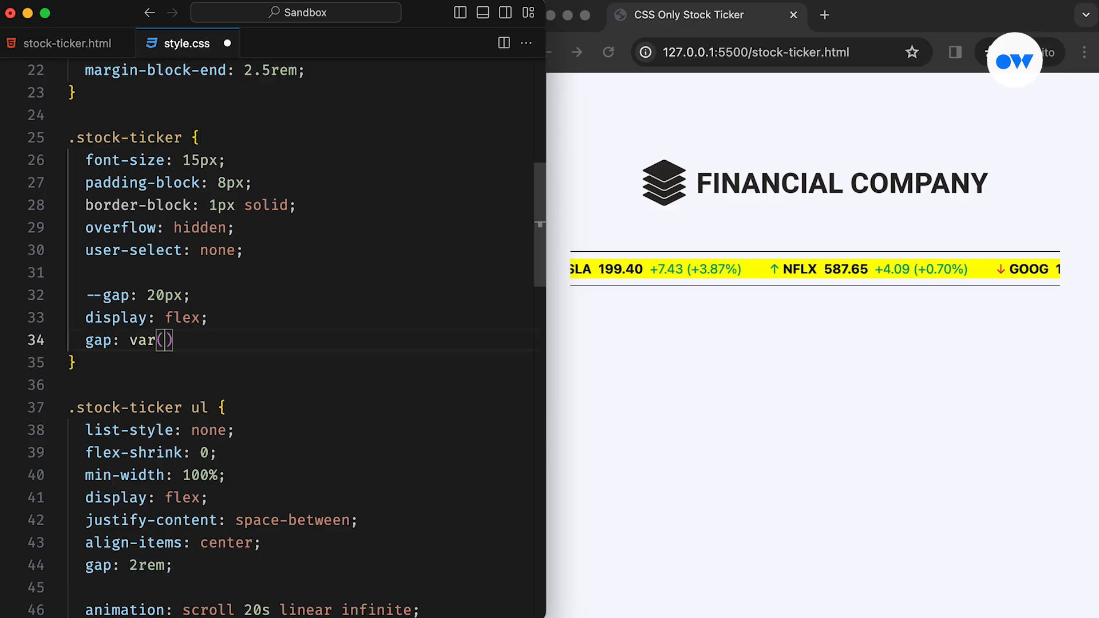
pyautogui.write('--gap')
pyautogui.write('.st')
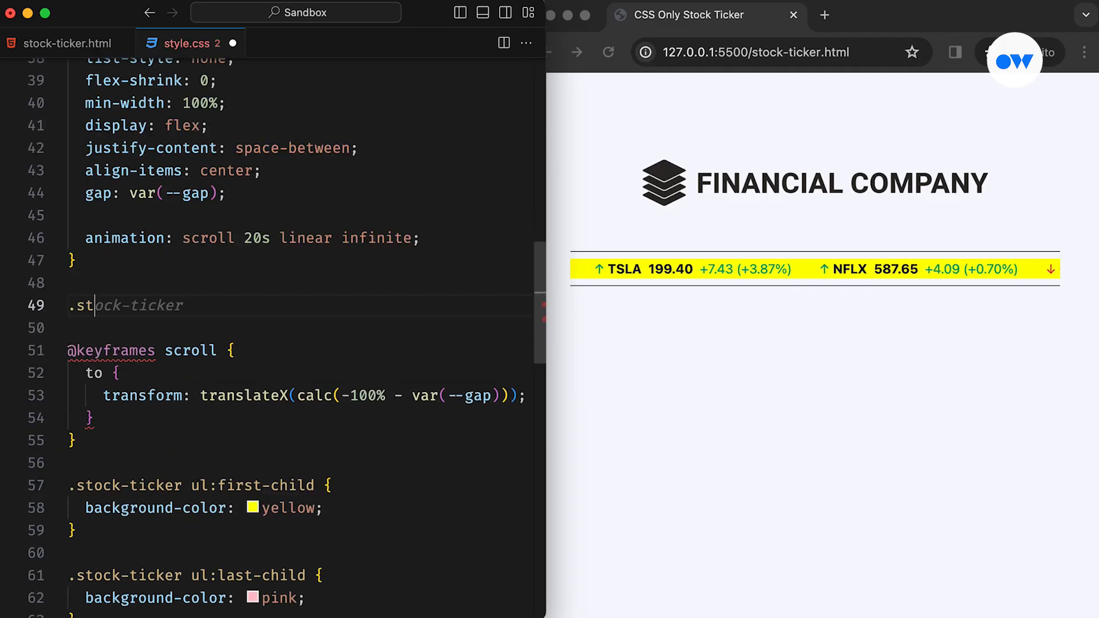
# Step: Add .stock-ticker:hover ul { animation-play-state: paused; } so hovering pauses the ticker
pyautogui.write('ock-ticker:hover ul {')
pyautogui.write('animation-play-stat')
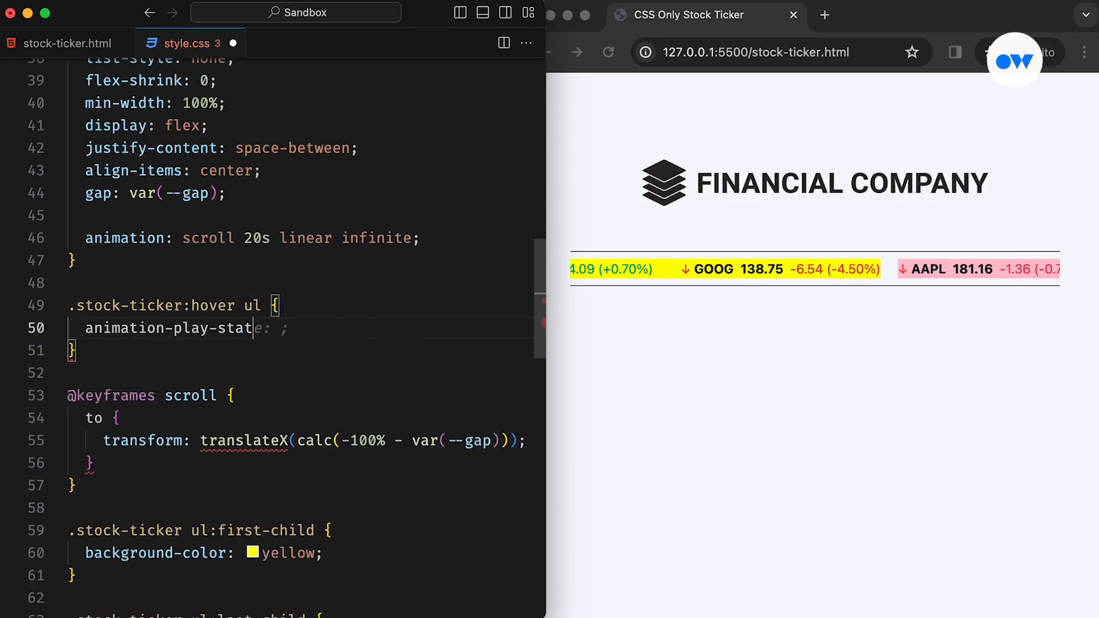
pyautogui.write('paused;')
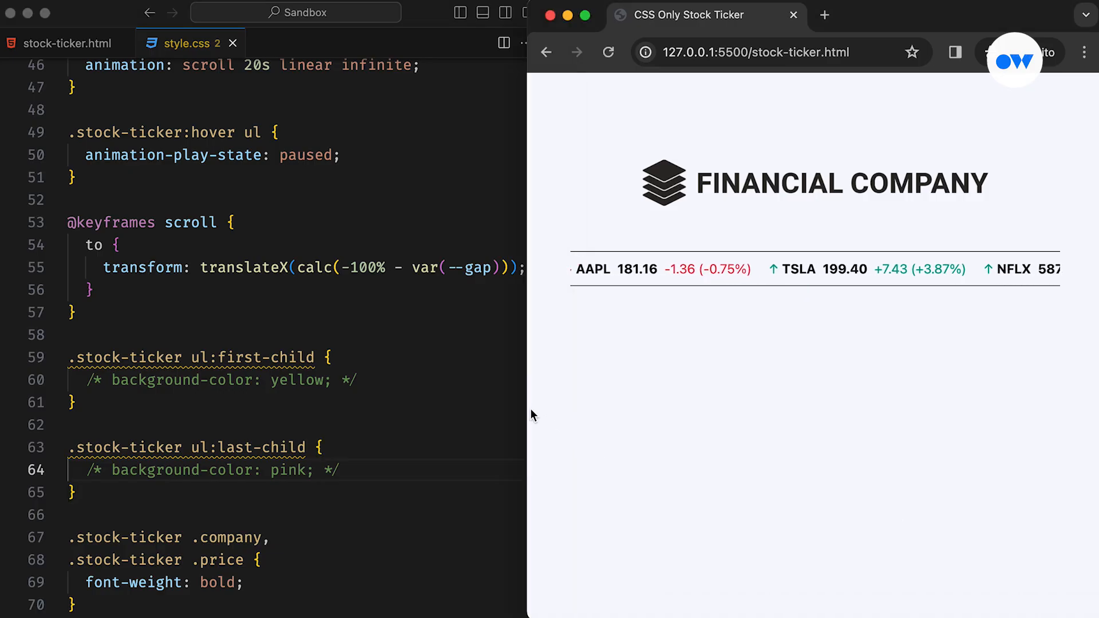
# Step: Widen the Chrome window to view the ticker without the debug backgrounds
pyautogui.moveTo(527, 412); pyautogui.dragTo(506, 411)
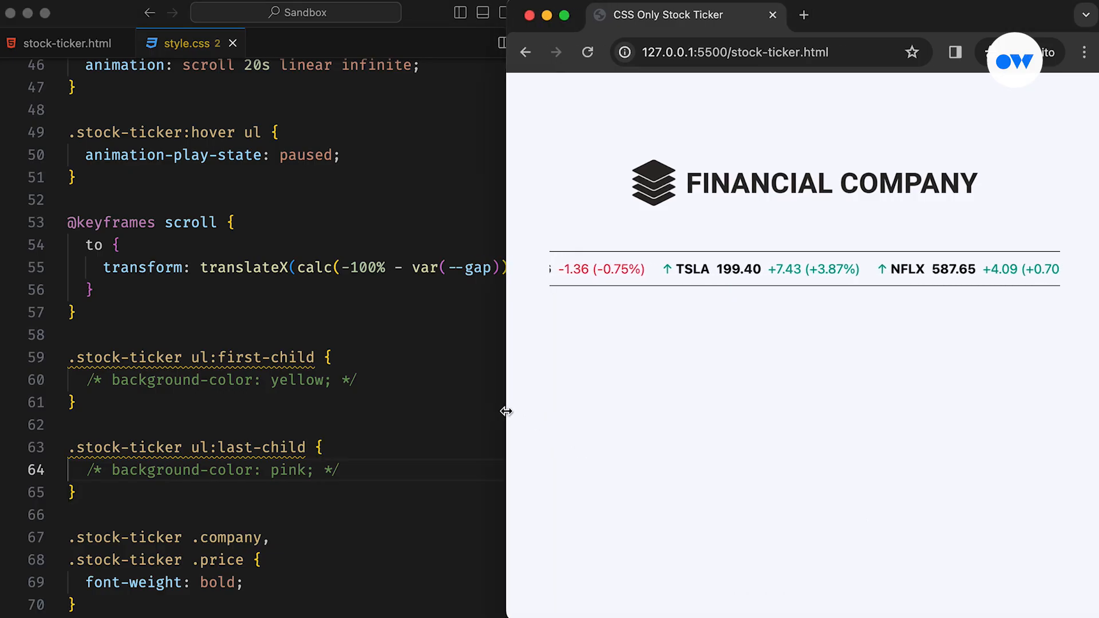